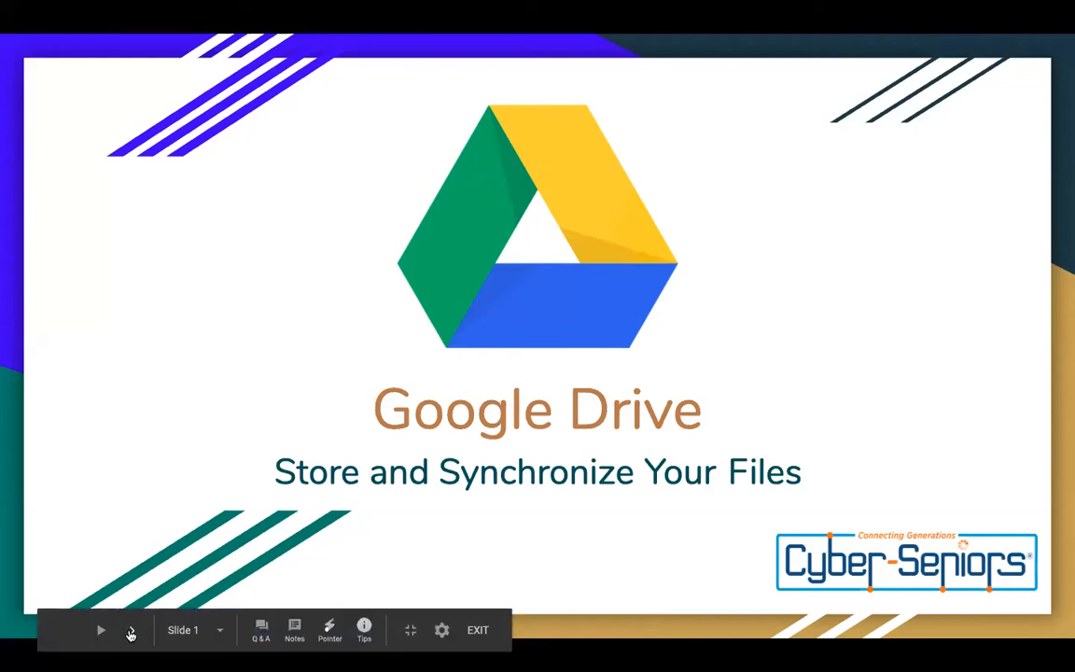
- Advance the slideshow from the title slide to slide 4, Getting Started with Google Drive
click(130, 631)
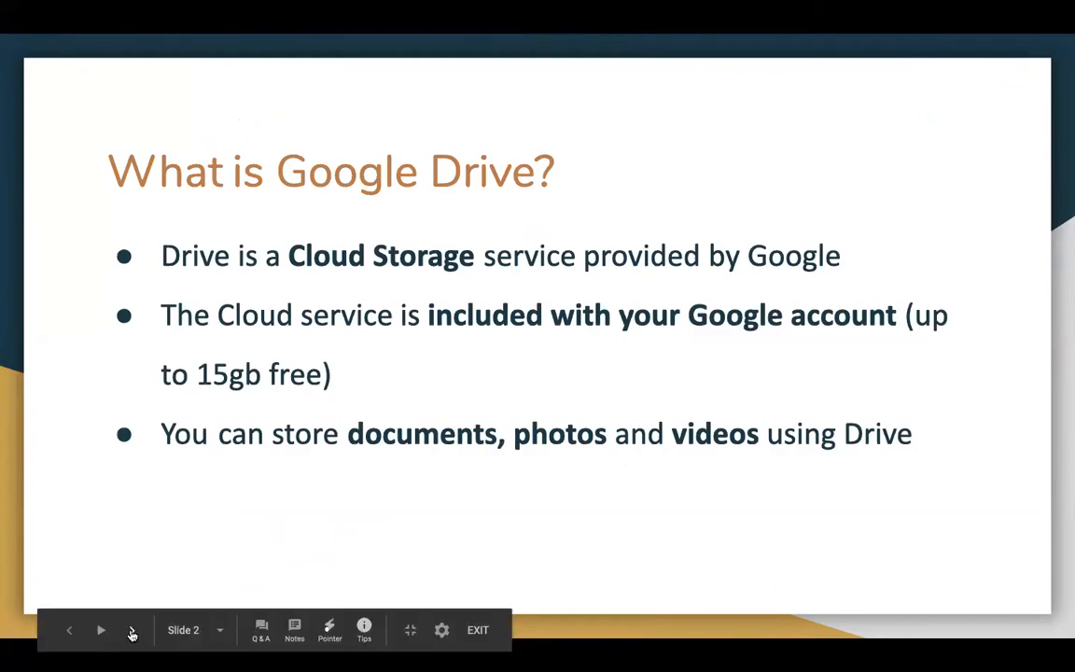
click(101, 631)
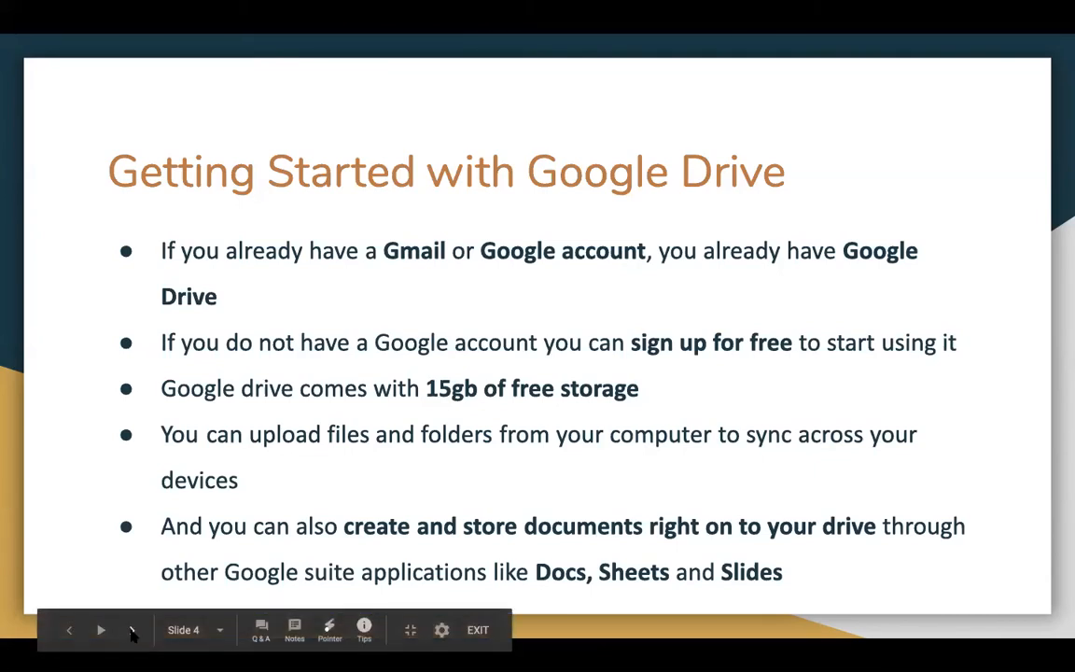
- Advance past the account sign-up slide to the Downloading Drive for Desktops slide
click(132, 631)
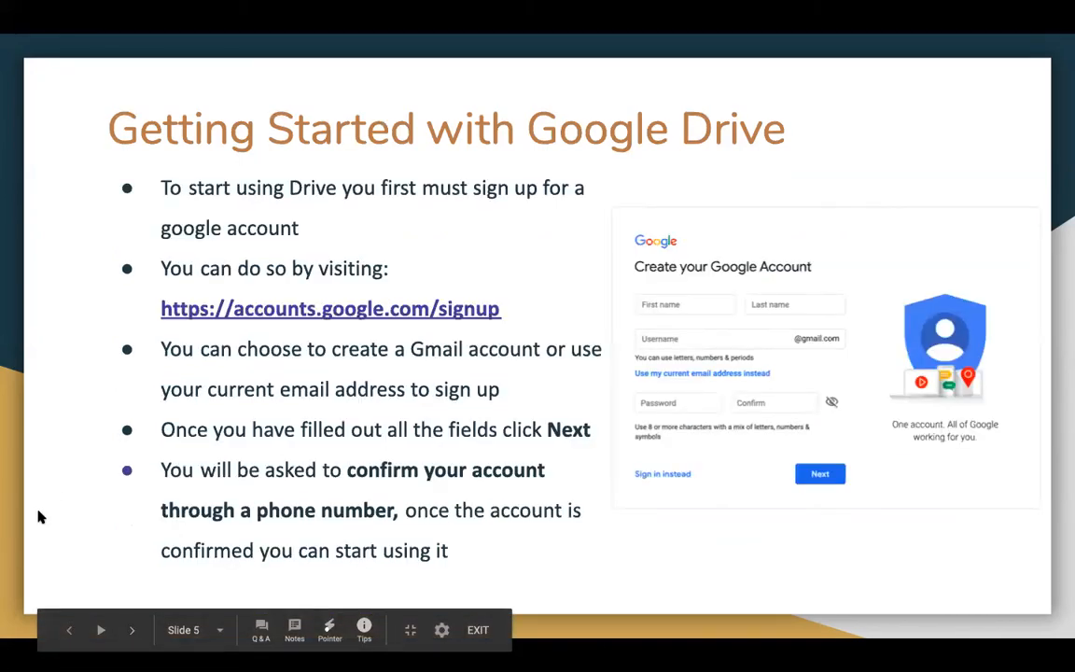
click(130, 629)
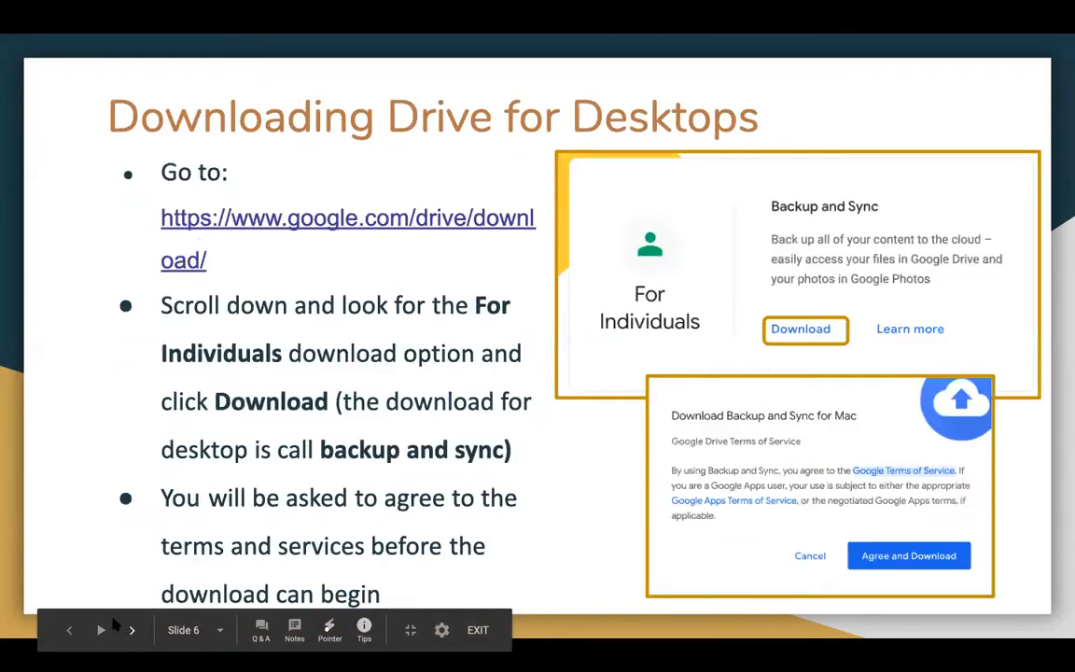
mouse_move(104, 601)
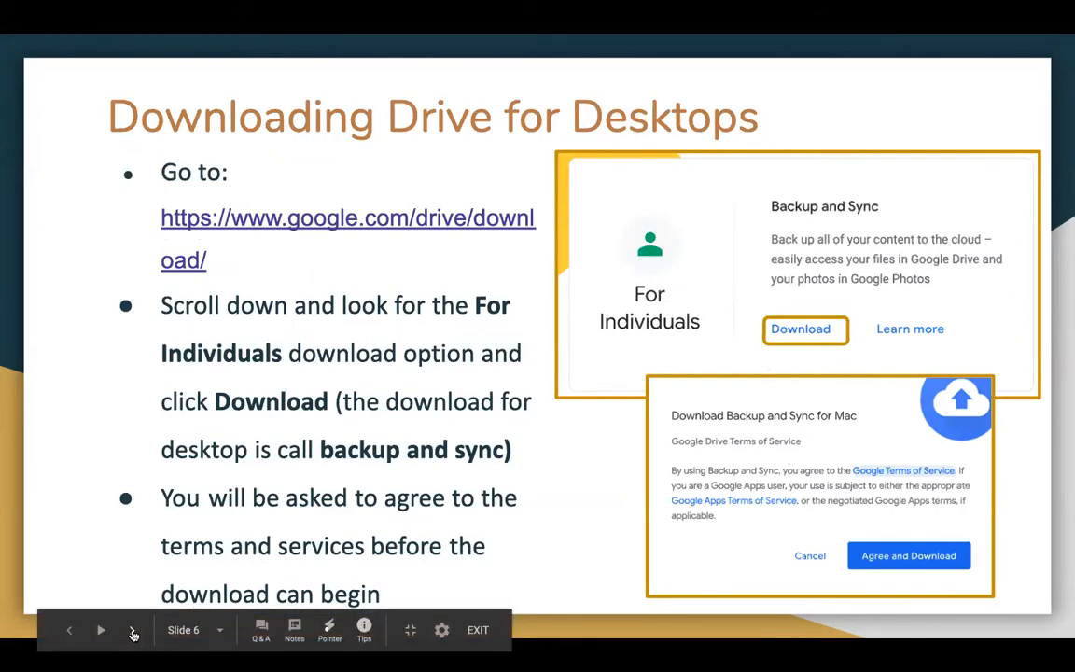
- Advance past the desktop syncing slide to slide 9, Syncing From Mobile App
click(130, 631)
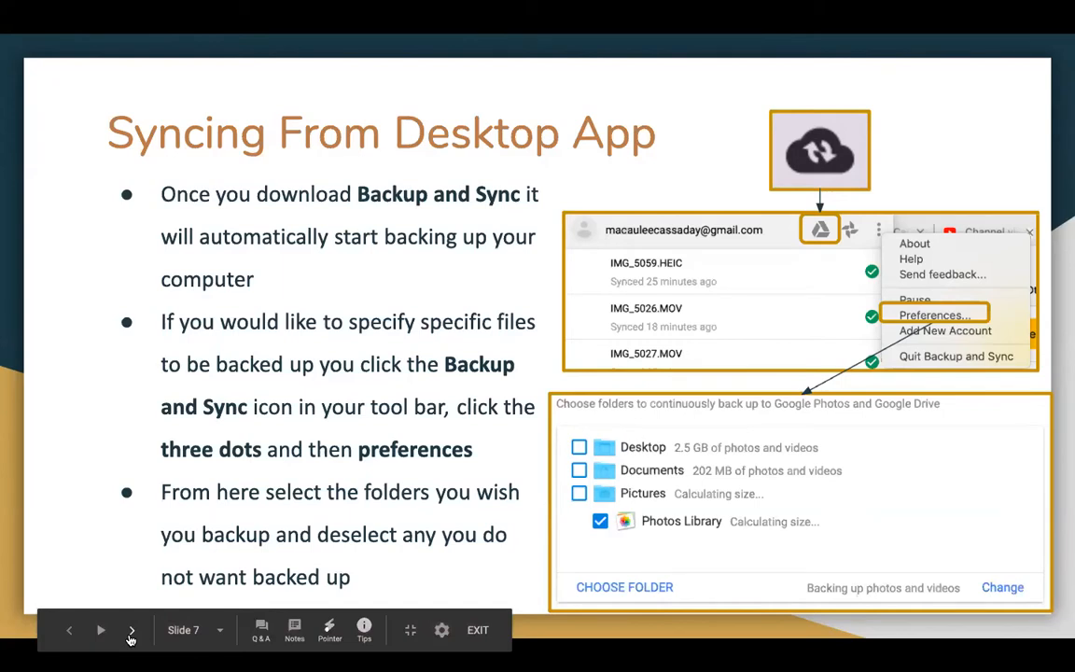
click(130, 631)
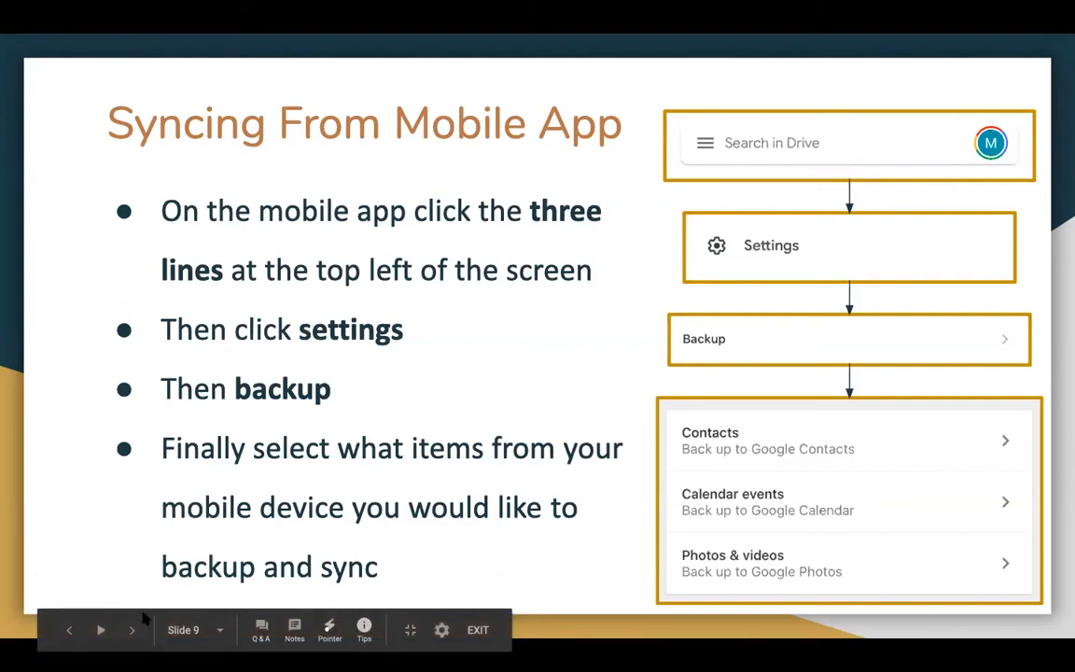
- Advance past the web browser overview to slide 11, Adding Files in Web Browser
click(131, 629)
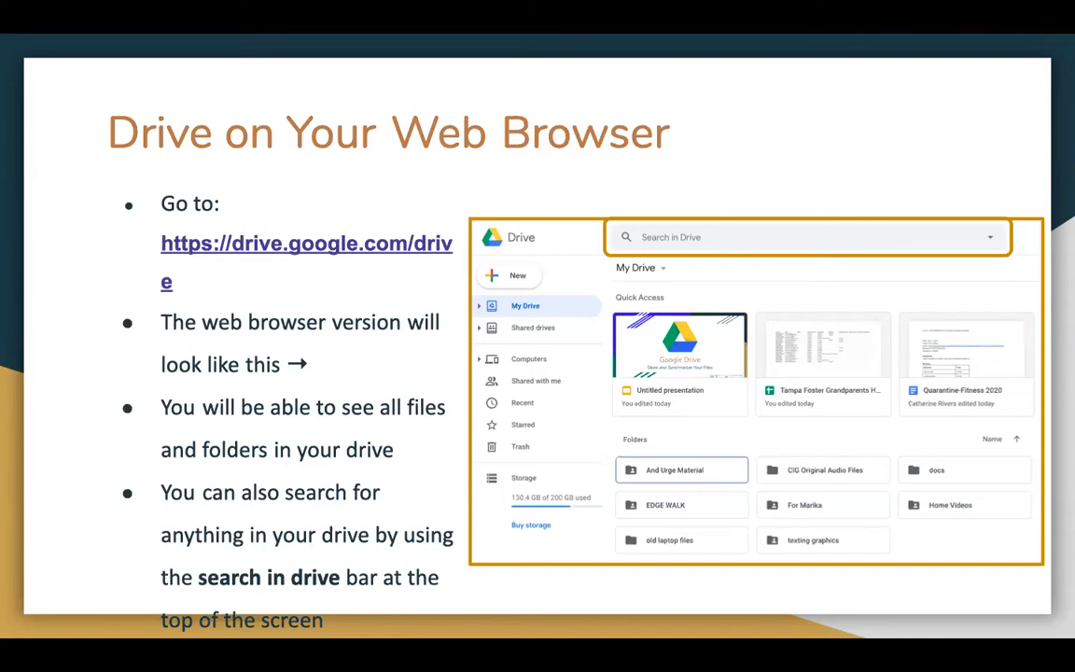
click(130, 630)
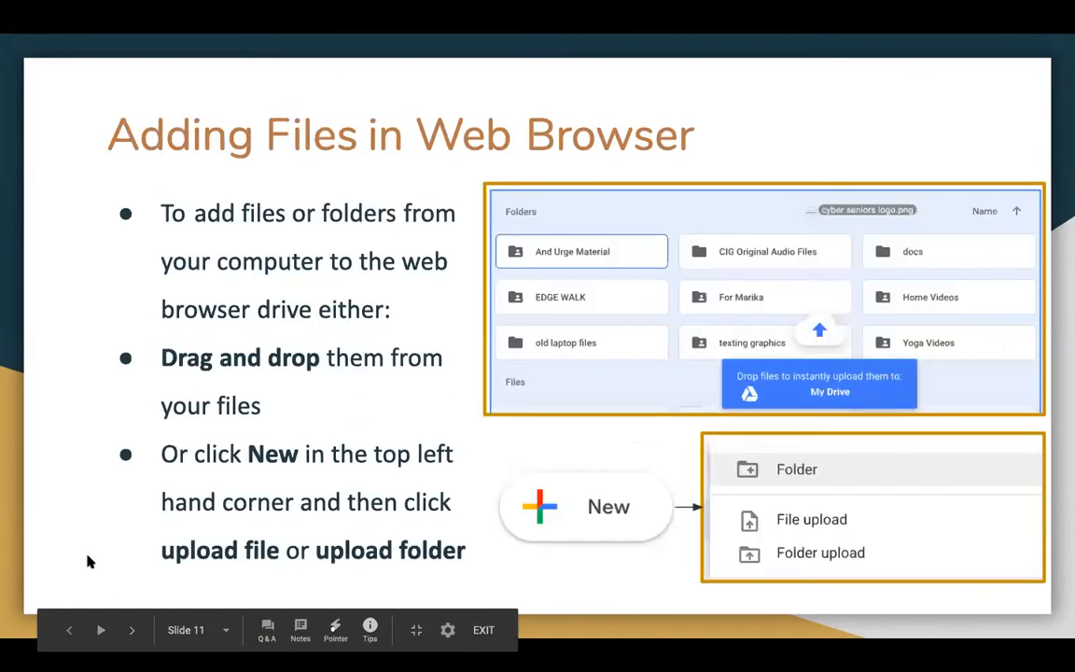
mouse_move(66, 558)
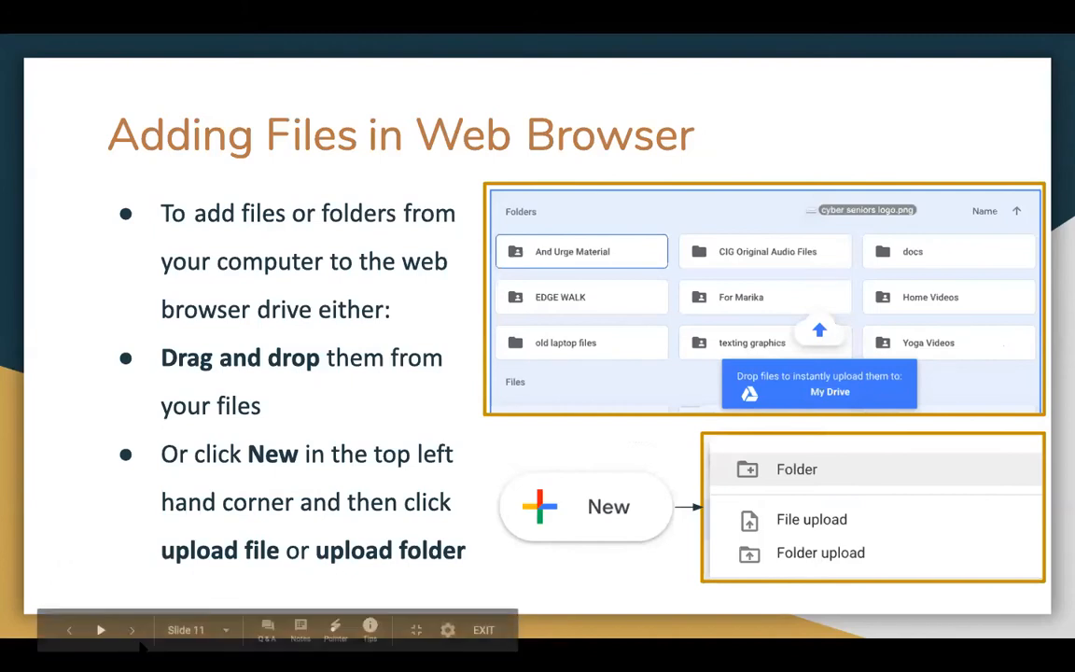
- Advance through the Deleting Files and Managing Files slides to slide 14, Sharing Files
click(130, 631)
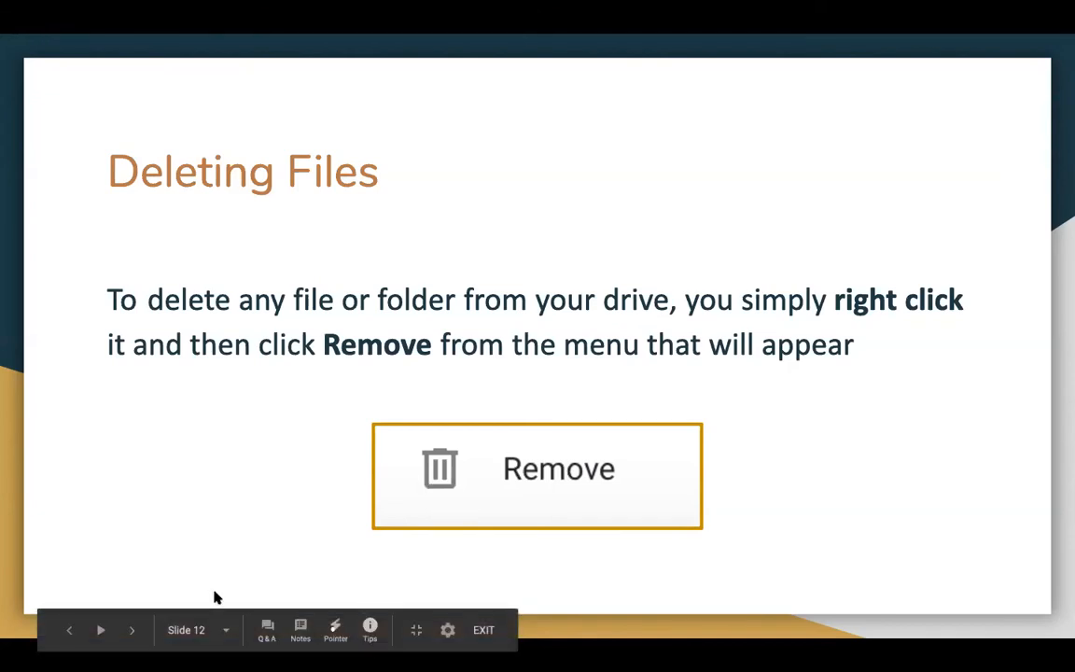
click(131, 629)
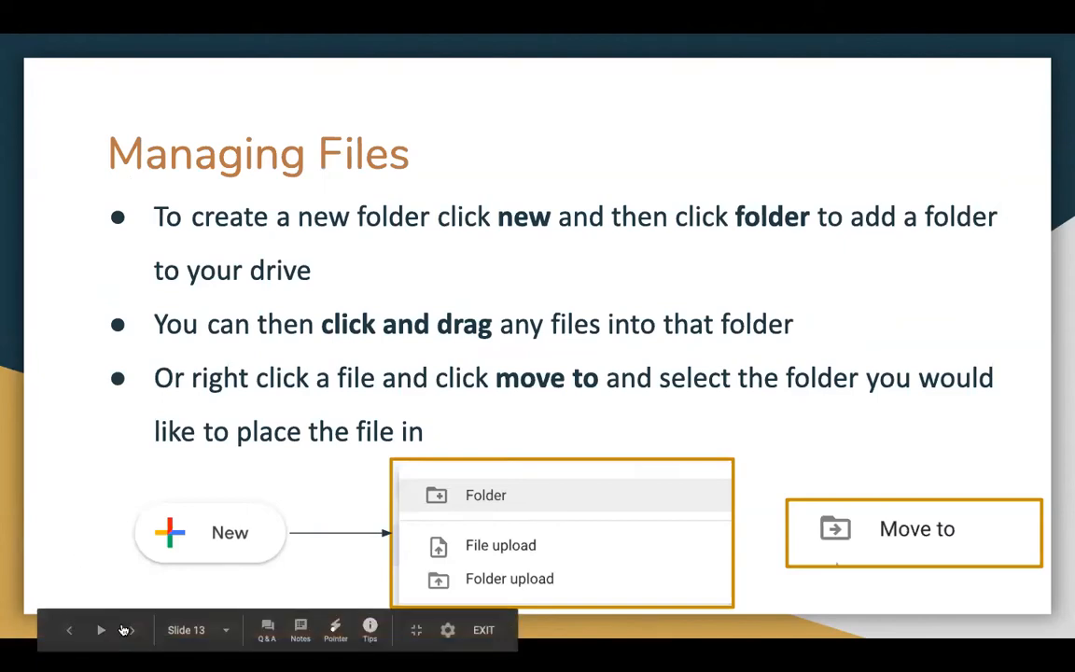
click(130, 629)
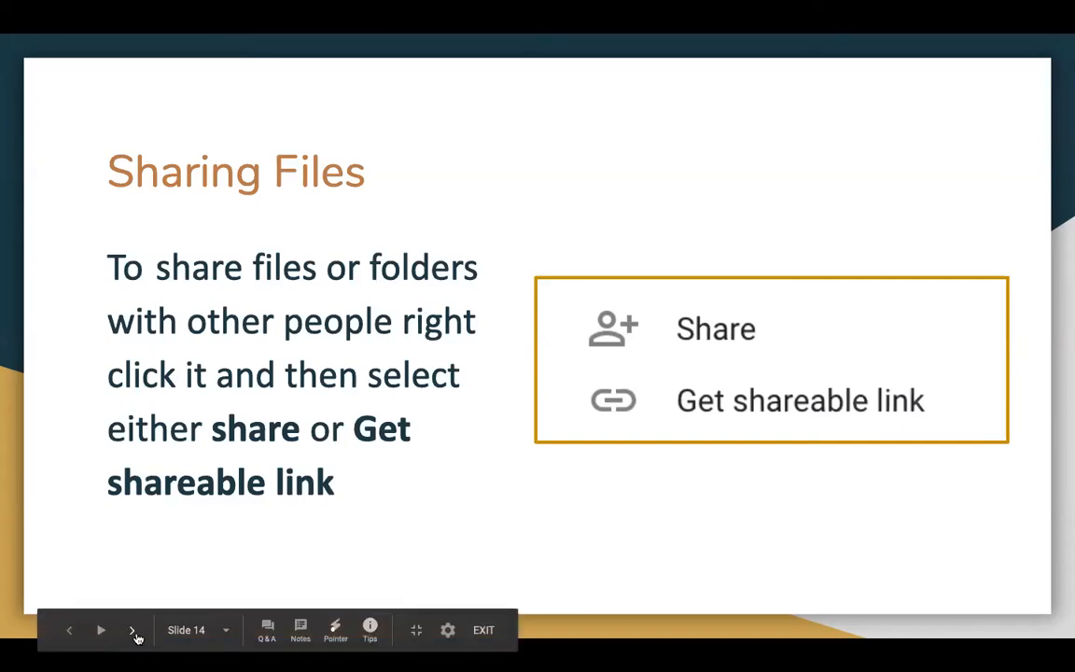
- Advance to slide 16, Other Google Suite Features
click(132, 631)
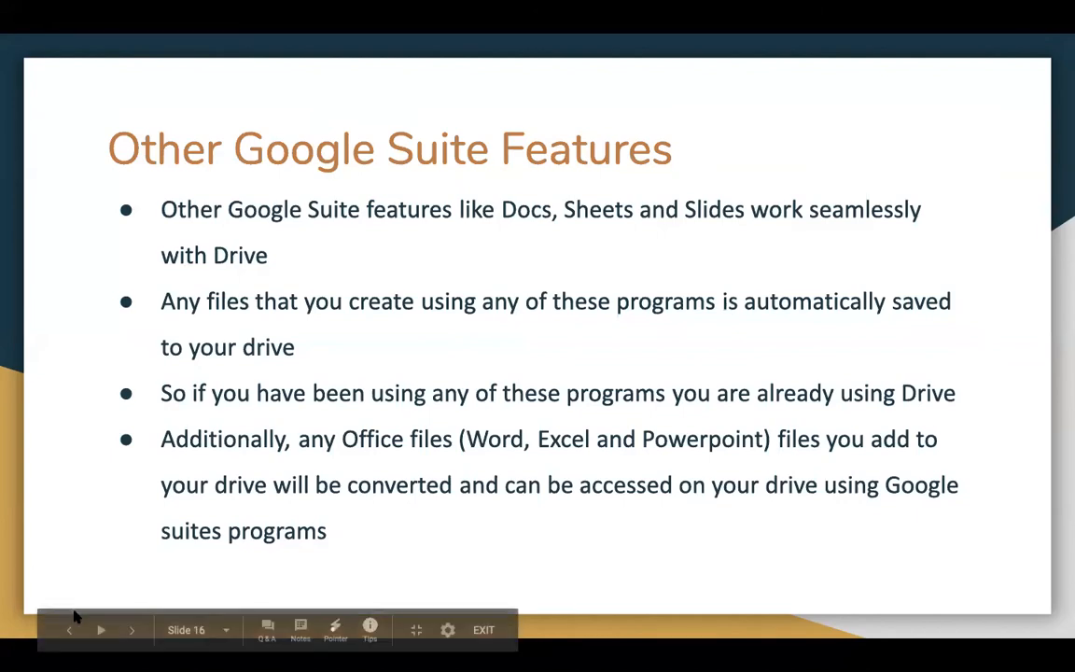
- Advance to slide 17, Google Drive Plans, comparing storage plans
click(131, 629)
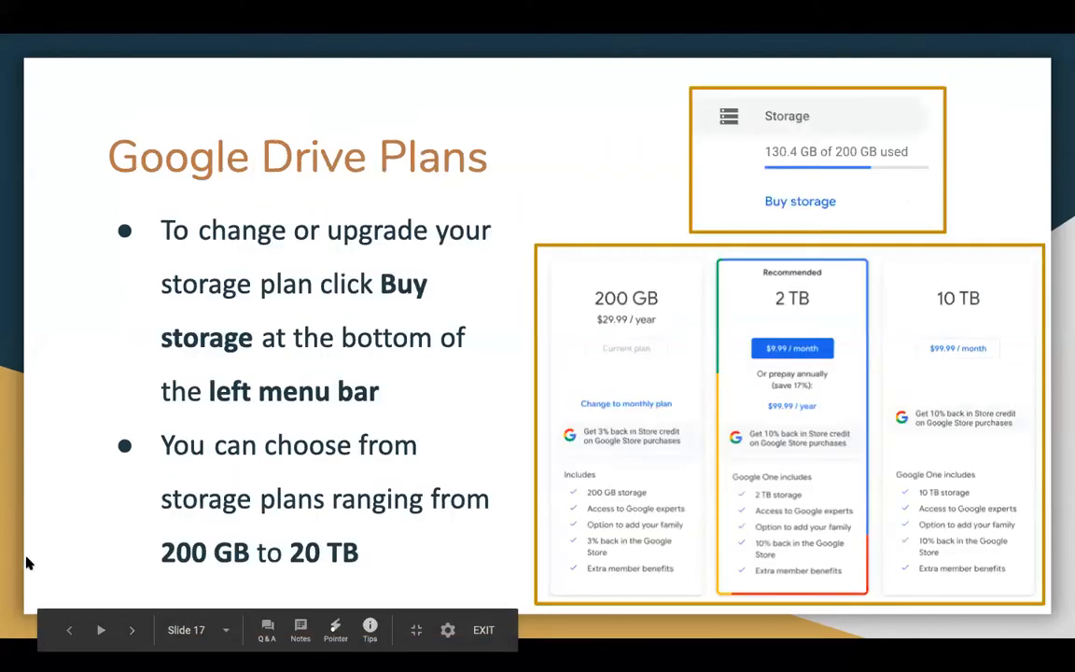
mouse_move(13, 556)
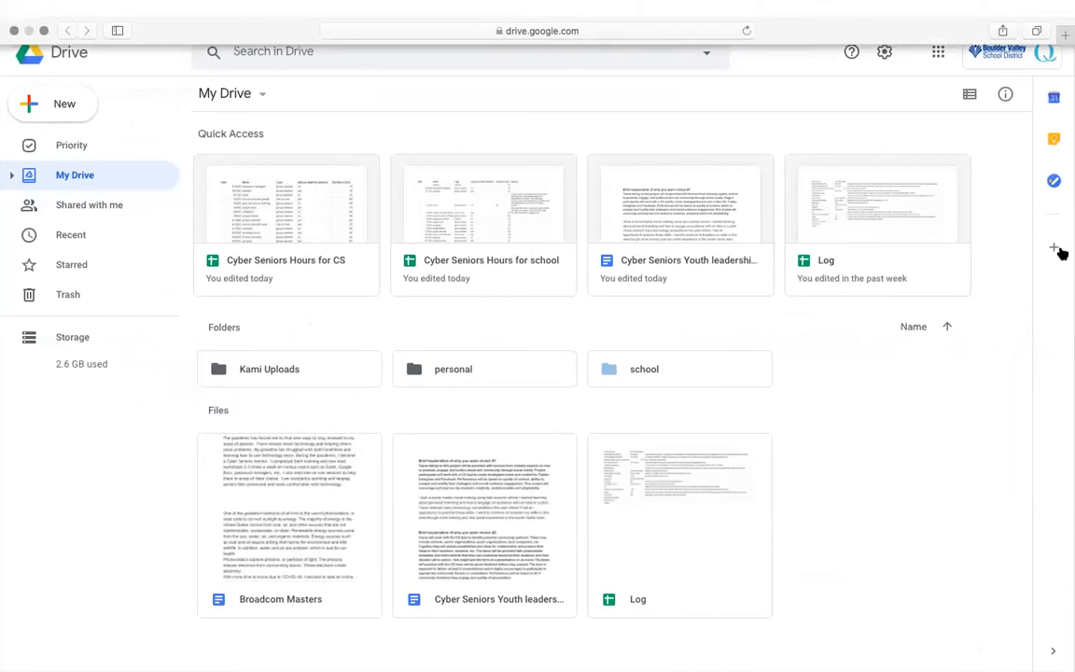
mouse_move(420, 392)
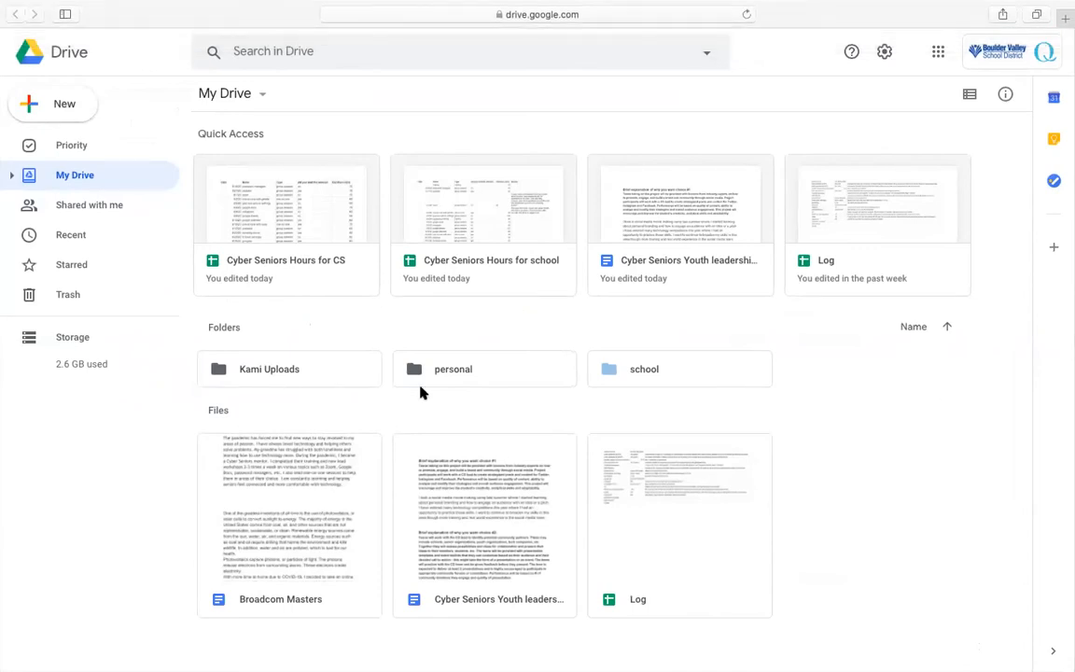
mouse_move(314, 304)
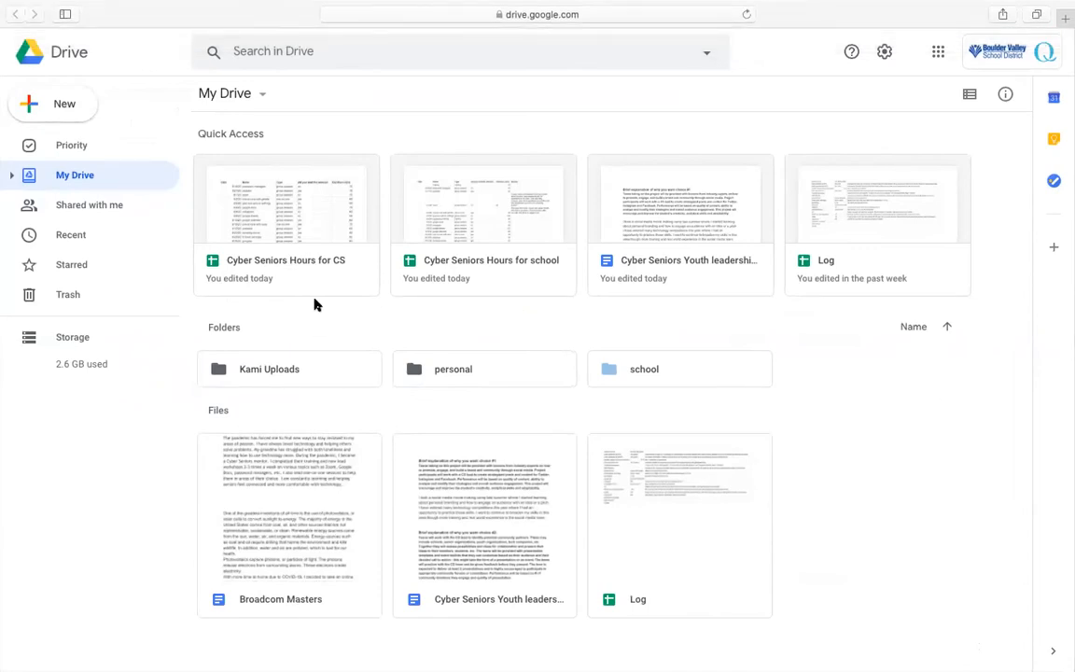
mouse_move(549, 355)
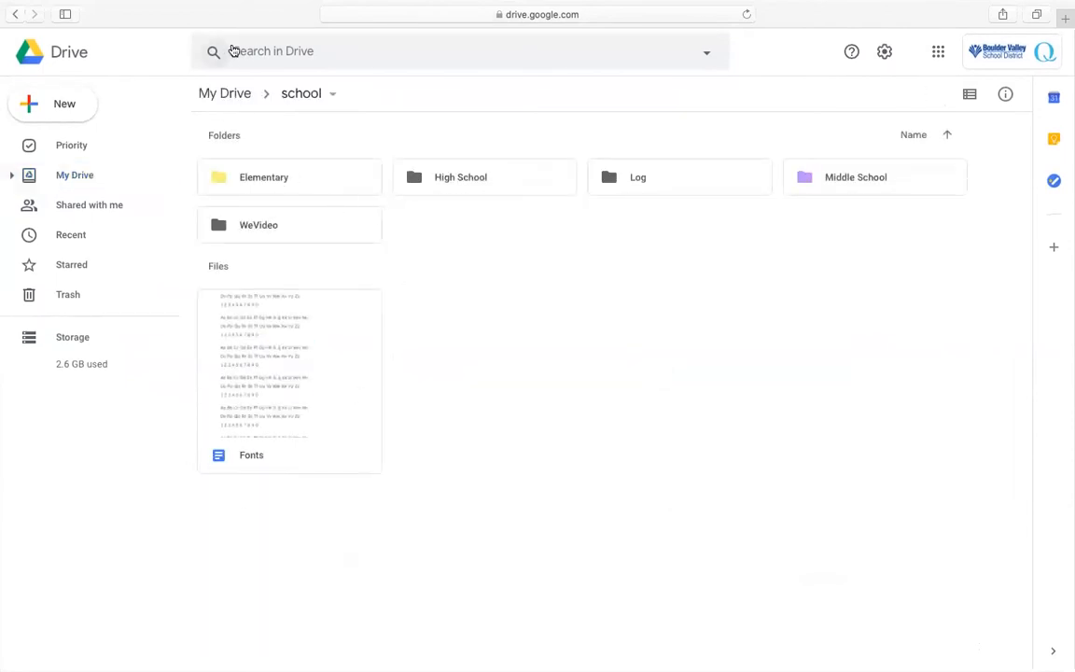
mouse_move(308, 219)
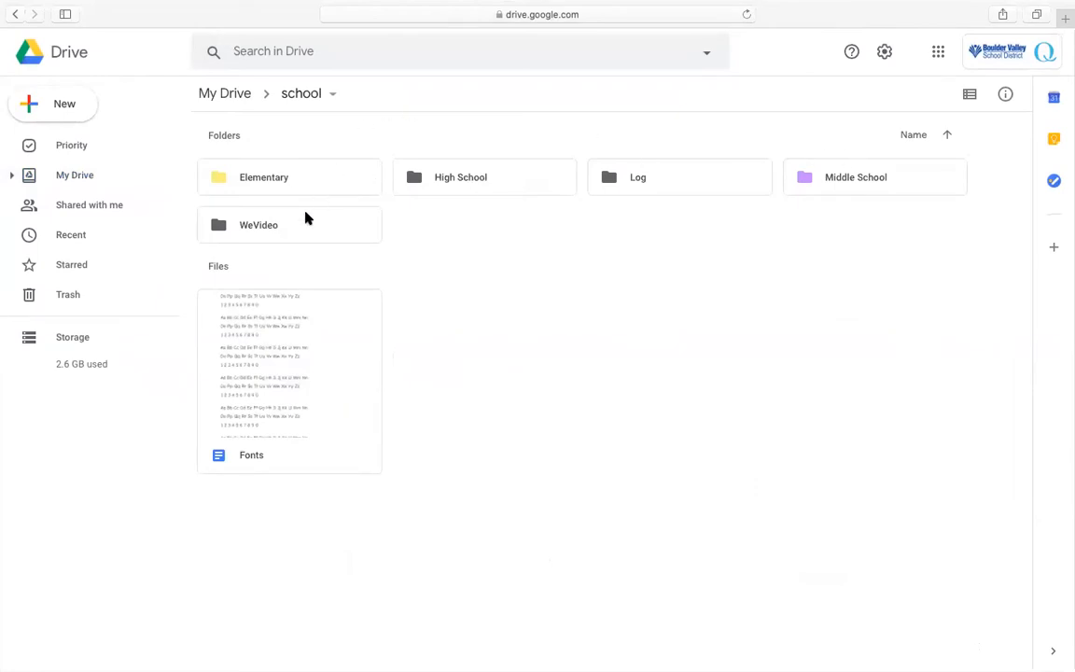
mouse_move(791, 206)
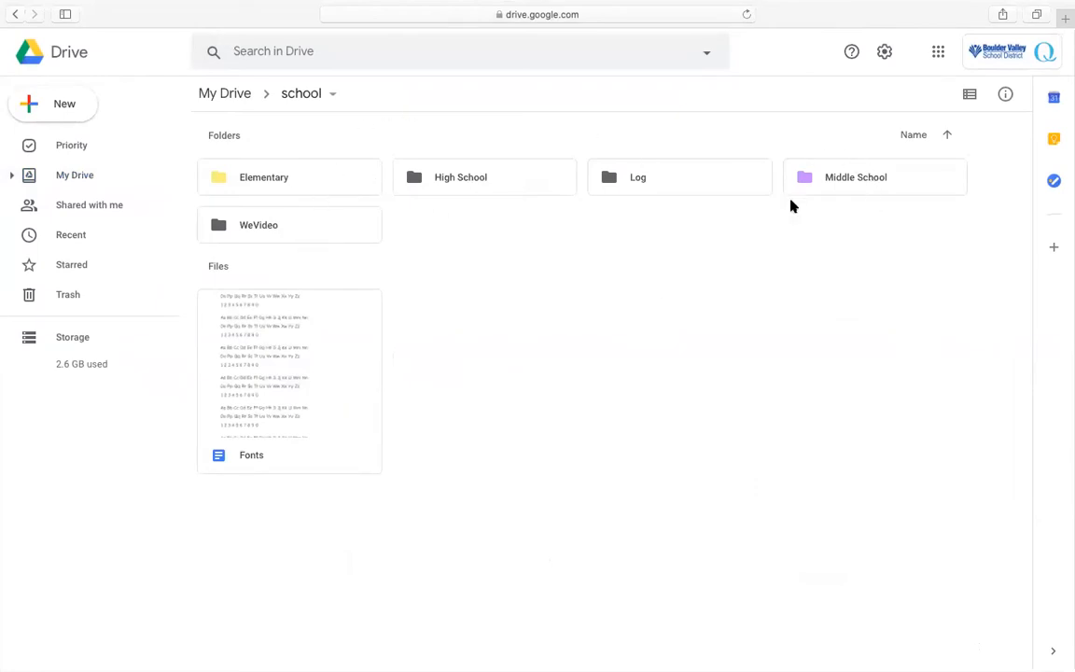
- Return to the top level of My Drive and show the New menu's create and upload choices
click(224, 93)
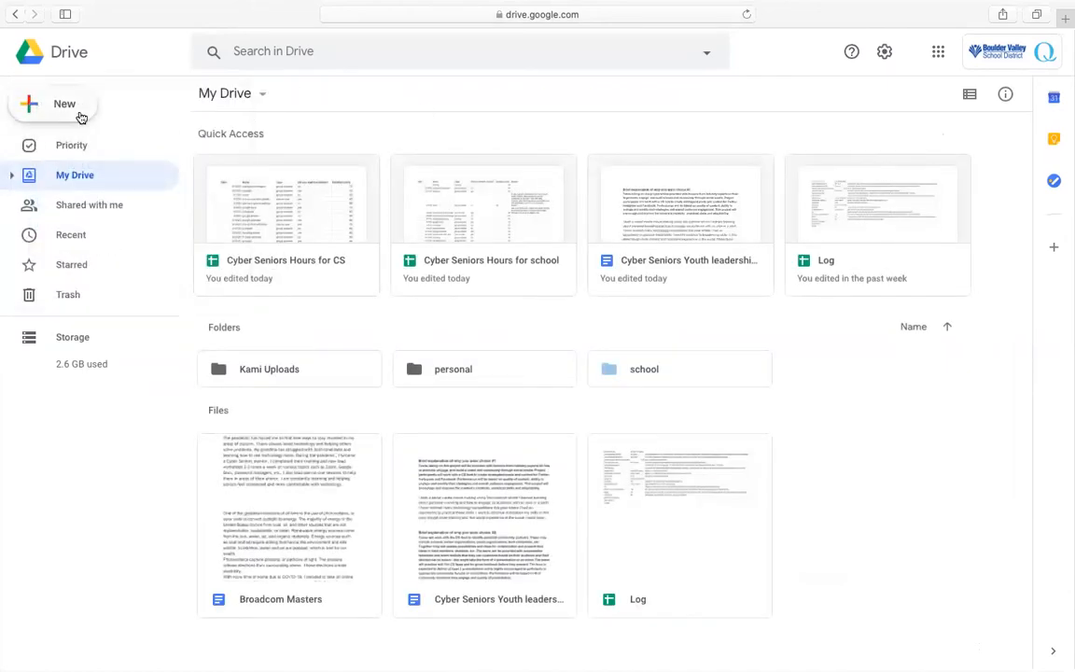
click(63, 104)
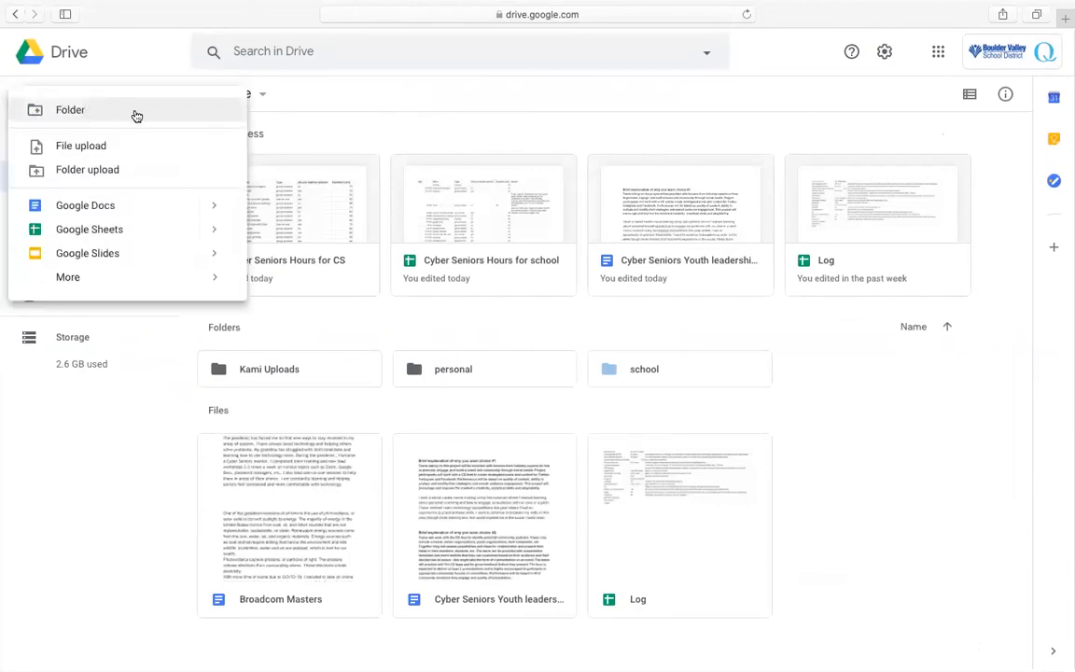
mouse_move(104, 112)
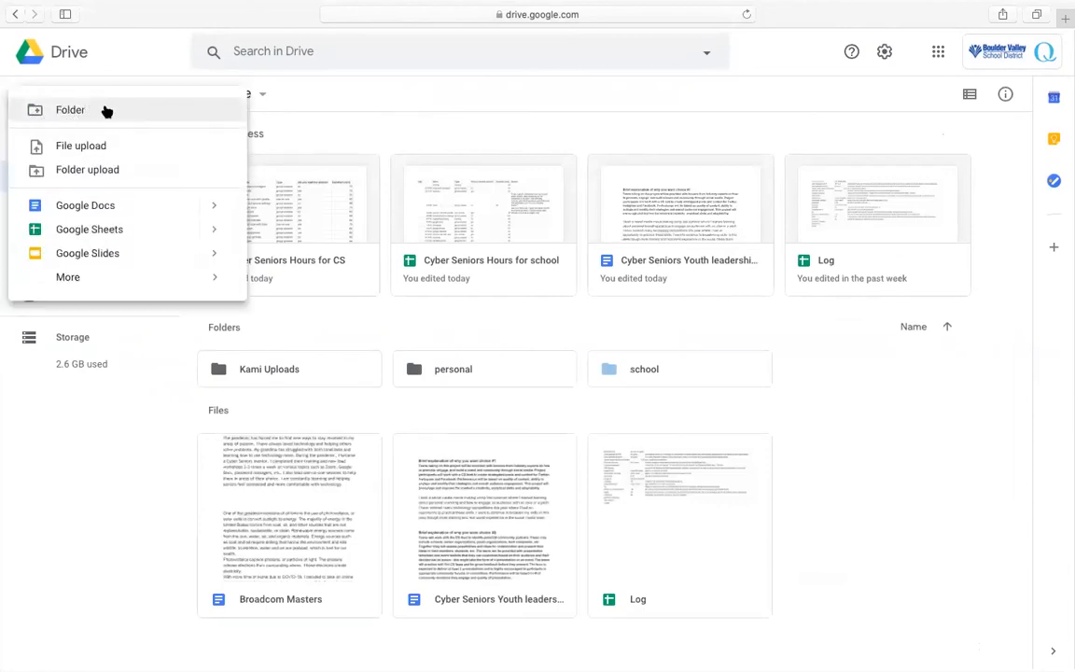
mouse_move(138, 168)
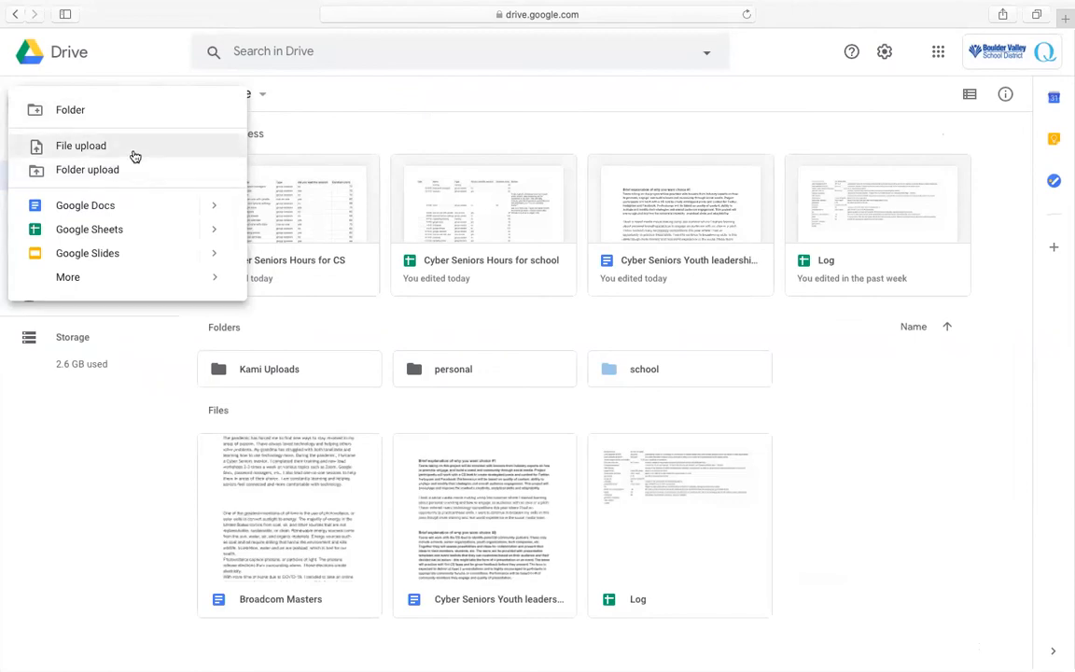
mouse_move(132, 155)
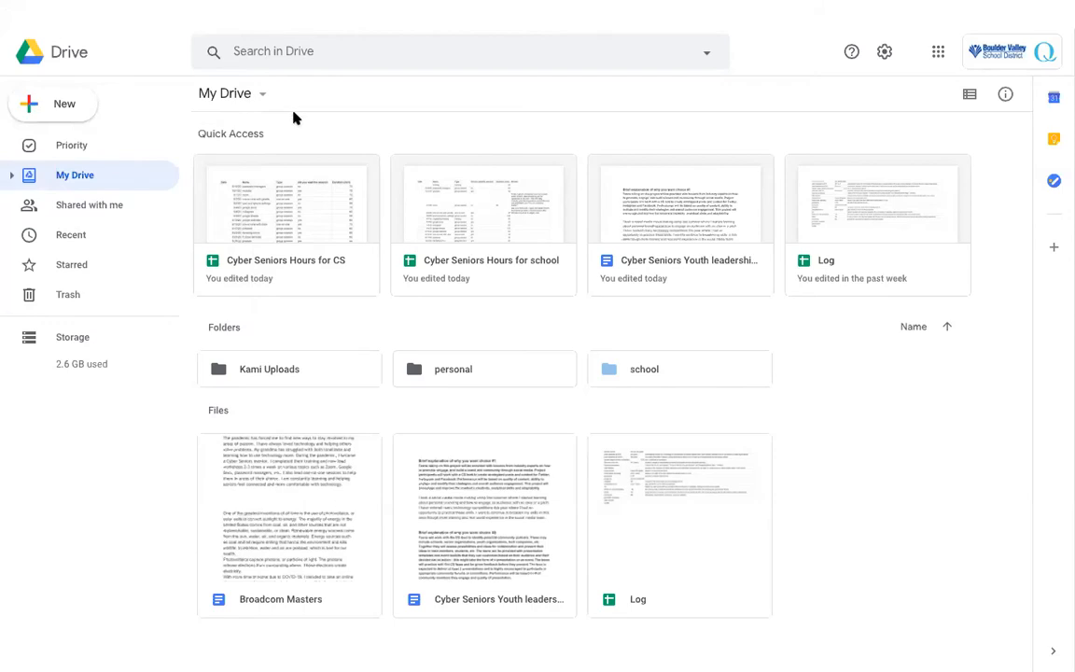
mouse_move(416, 101)
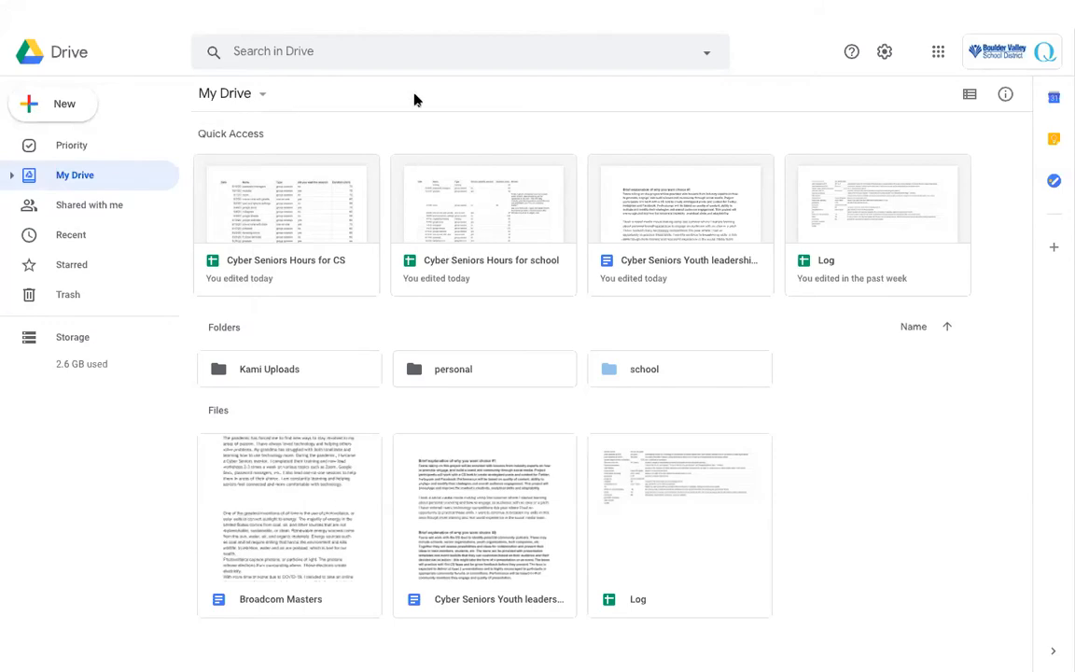
mouse_move(409, 123)
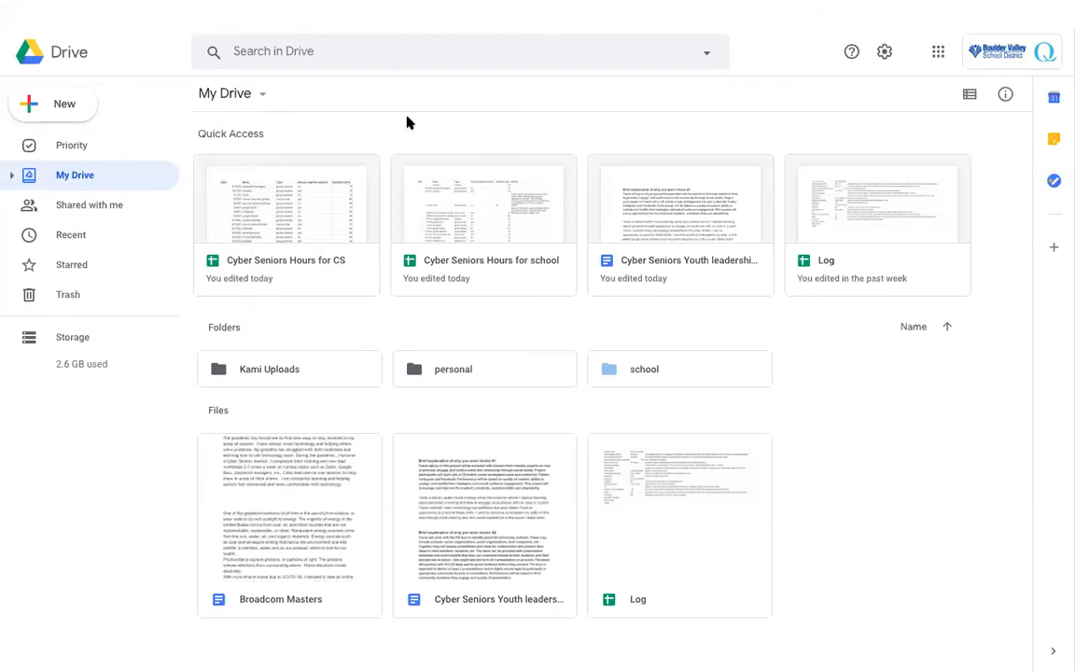
mouse_move(403, 196)
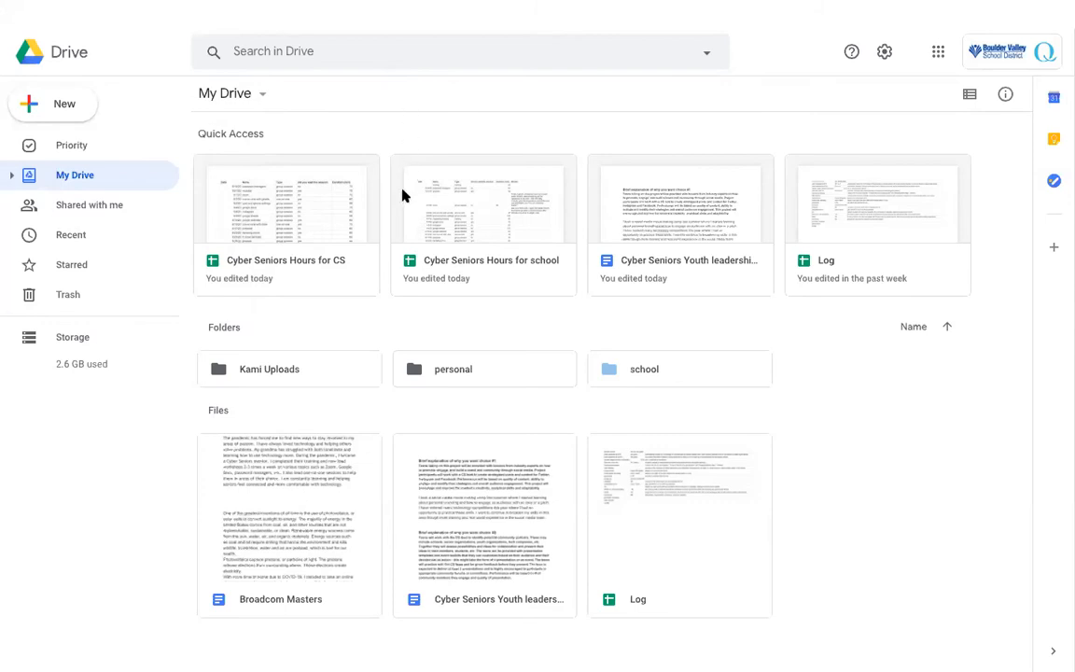
mouse_move(386, 152)
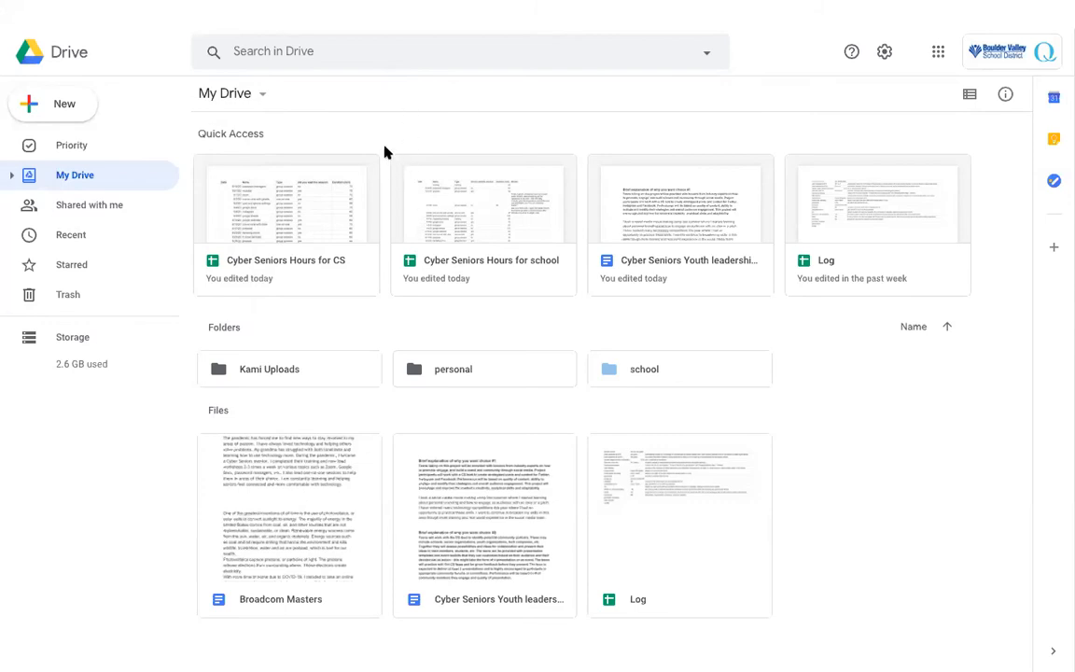
mouse_move(390, 274)
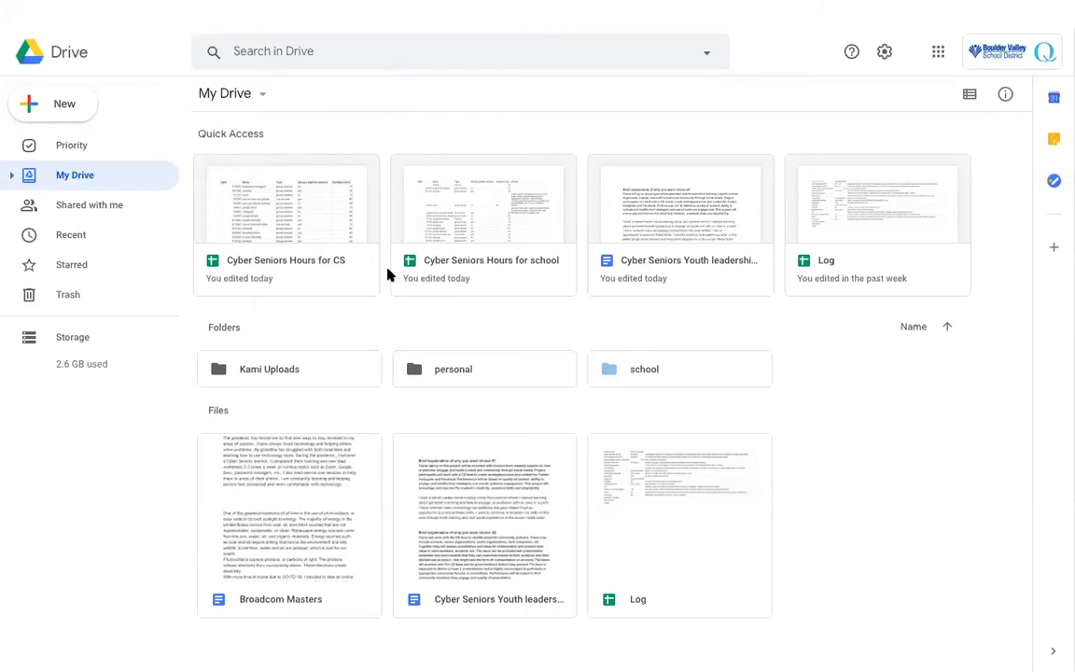
mouse_move(793, 355)
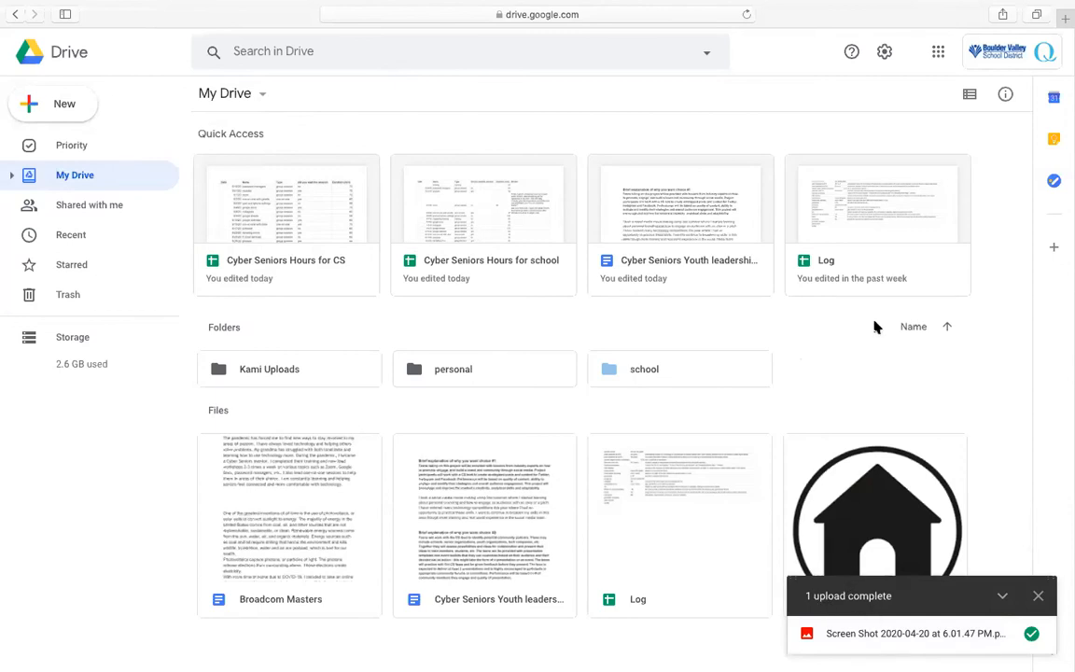
mouse_move(831, 457)
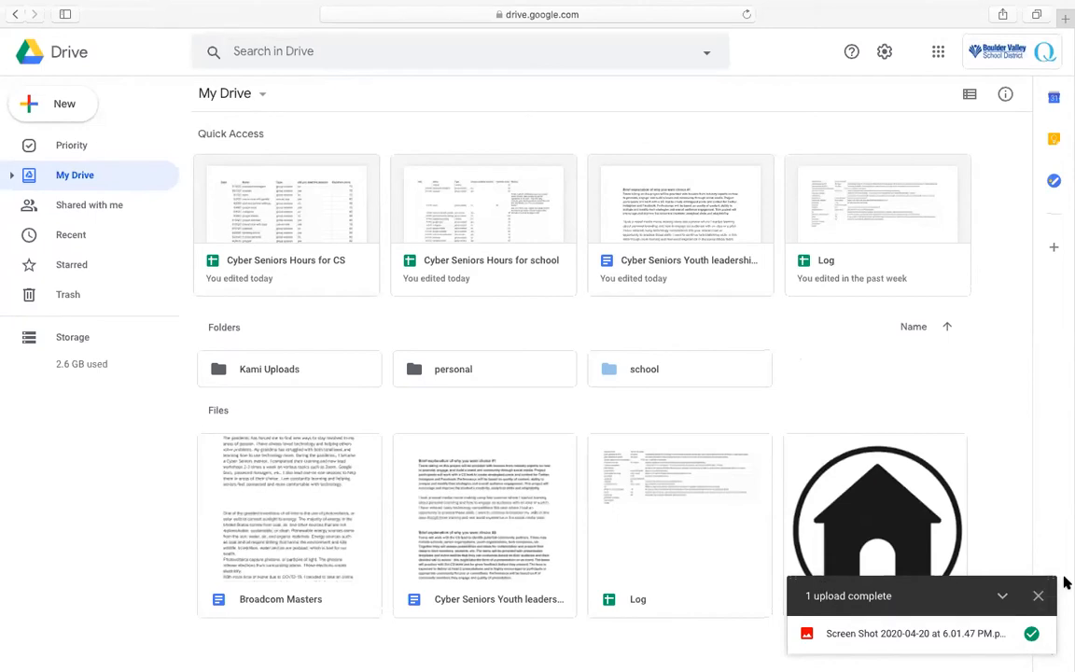
mouse_move(1004, 605)
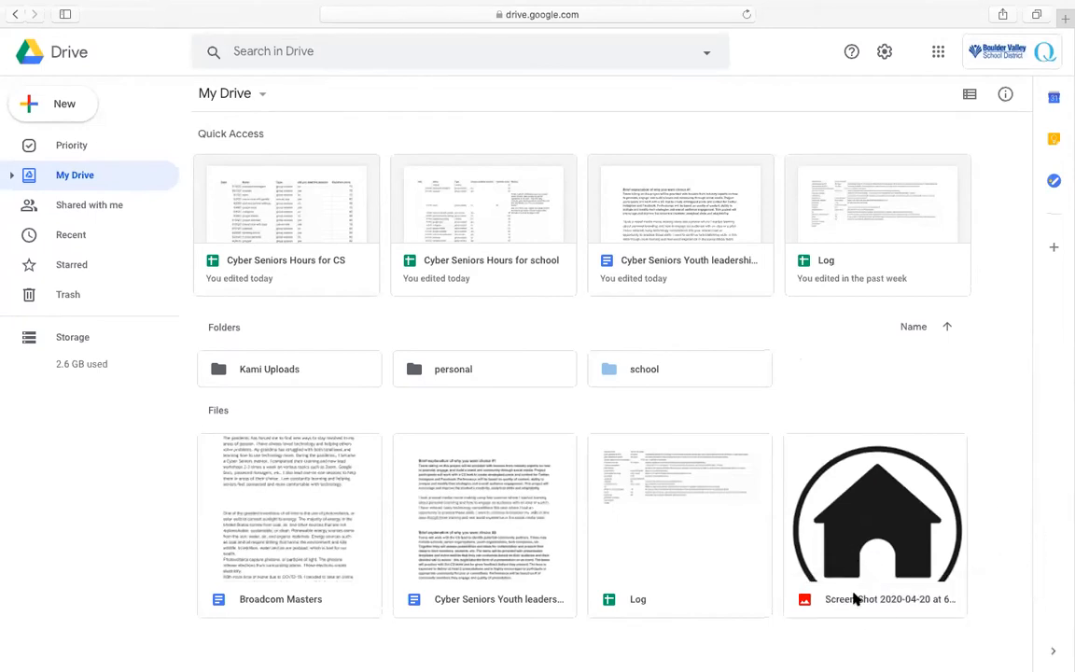
mouse_move(875, 597)
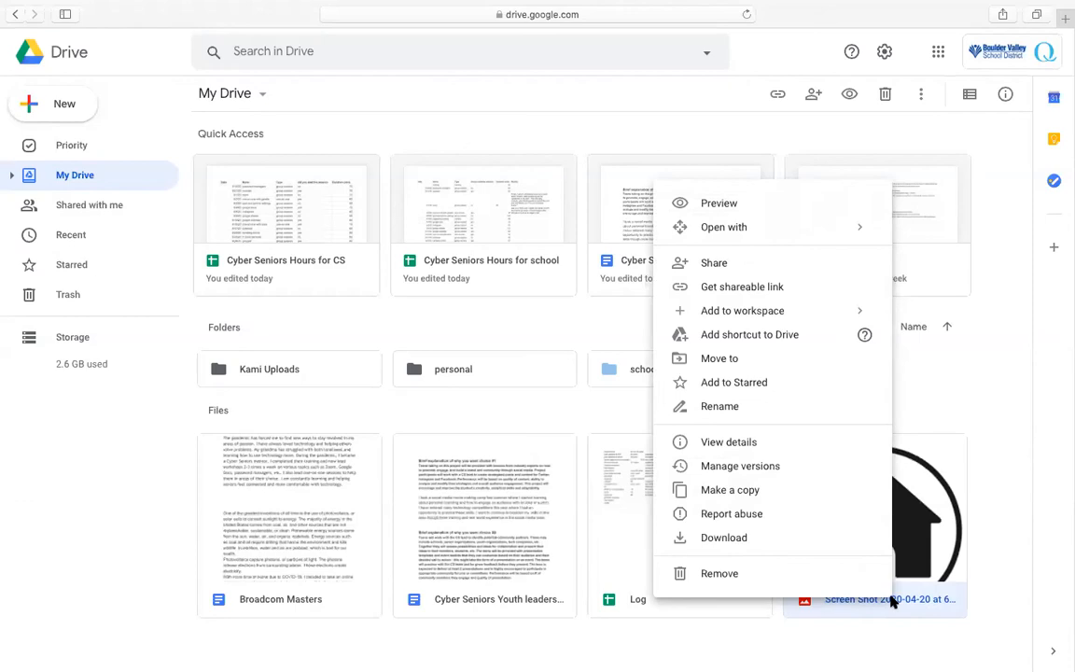
mouse_move(719, 358)
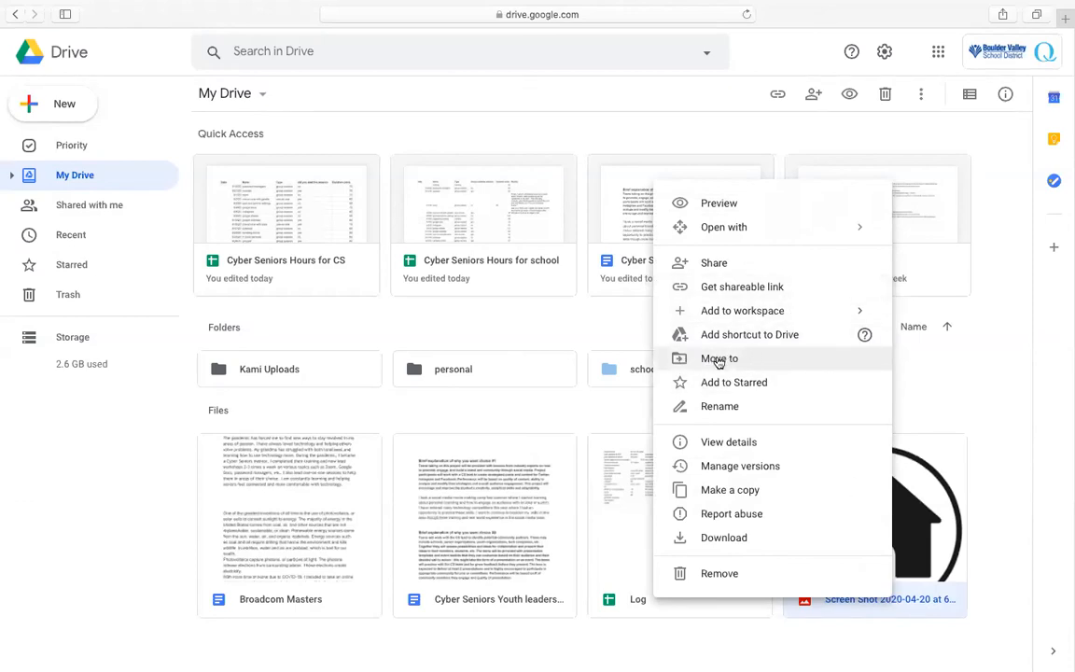
- Move the house screenshot into the personal folder via Move to
click(719, 358)
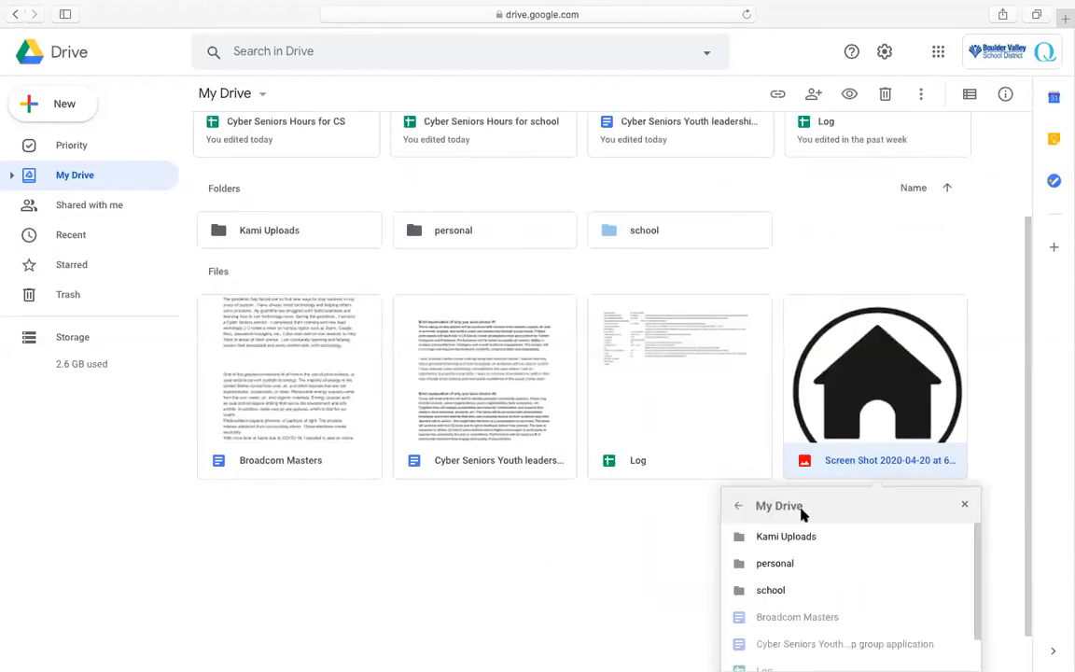
click(774, 515)
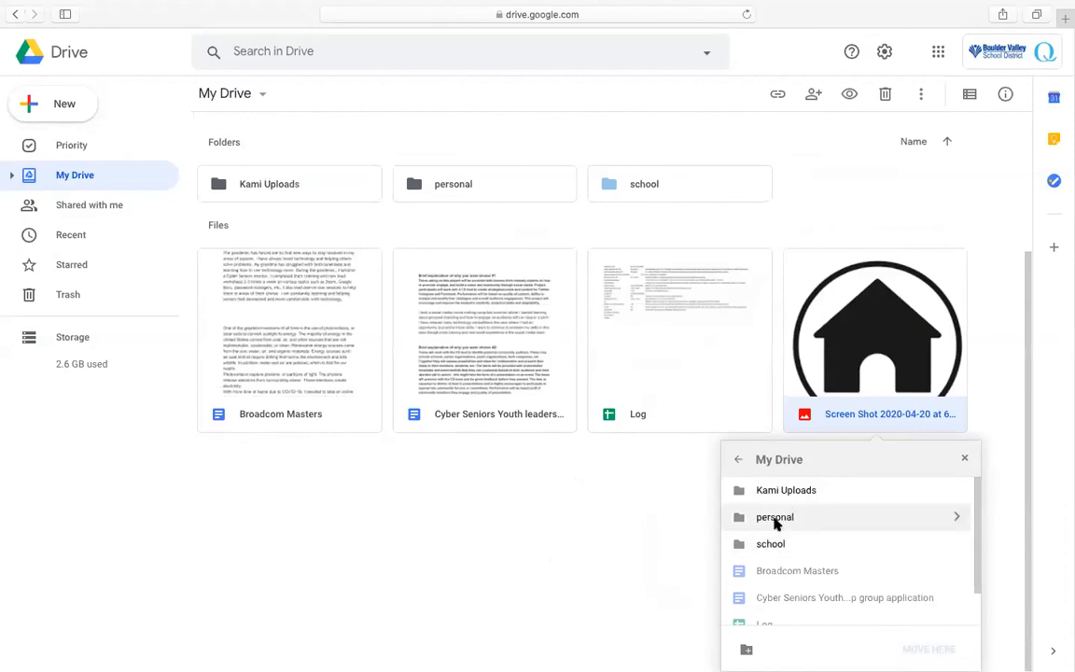
mouse_move(776, 526)
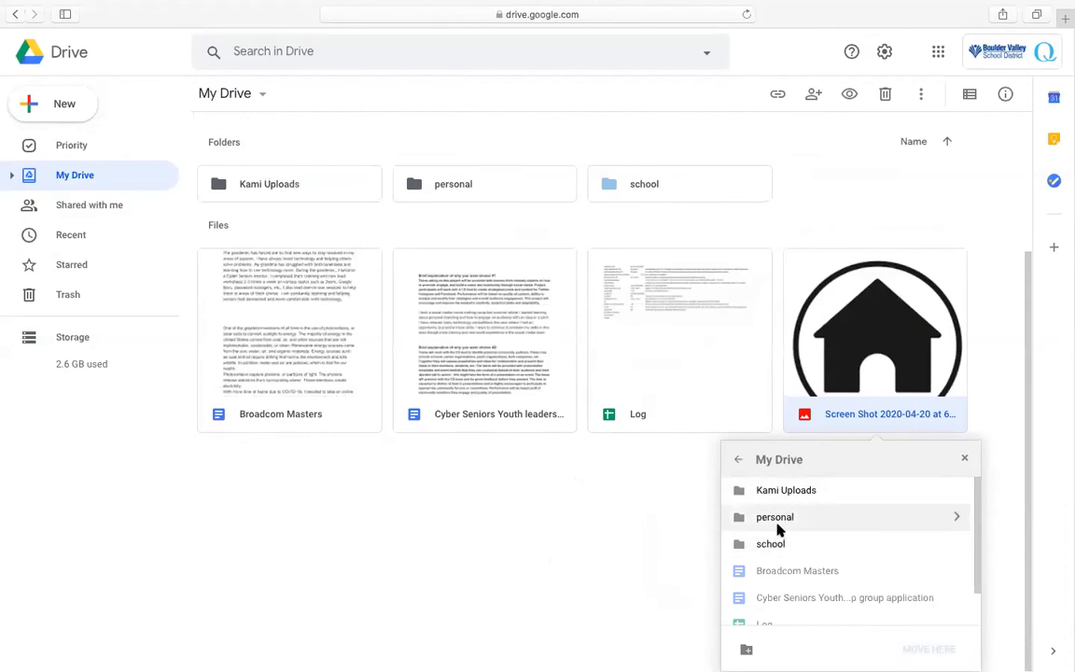
click(775, 517)
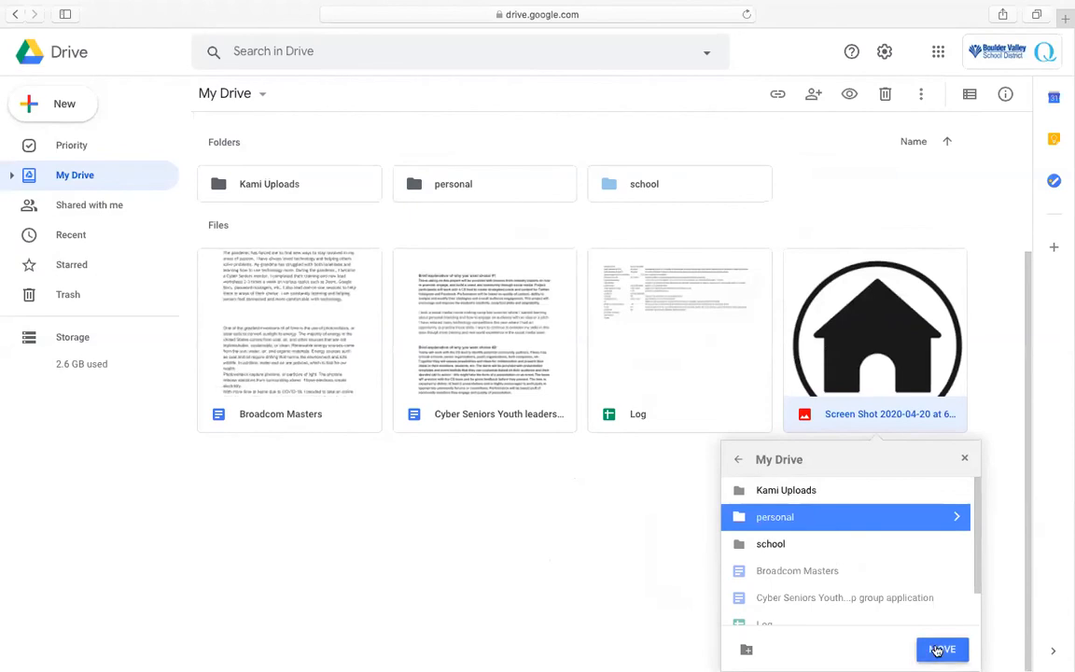
click(941, 650)
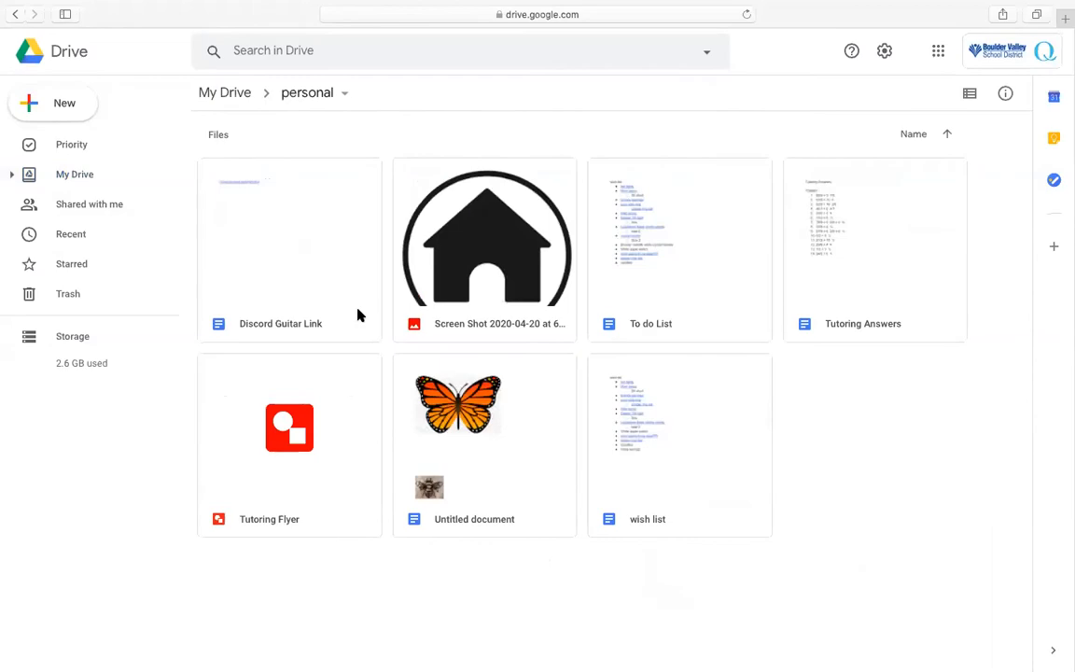
- Preview the moved house screenshot, close it, and bring up the file's actions menu
double_click(486, 239)
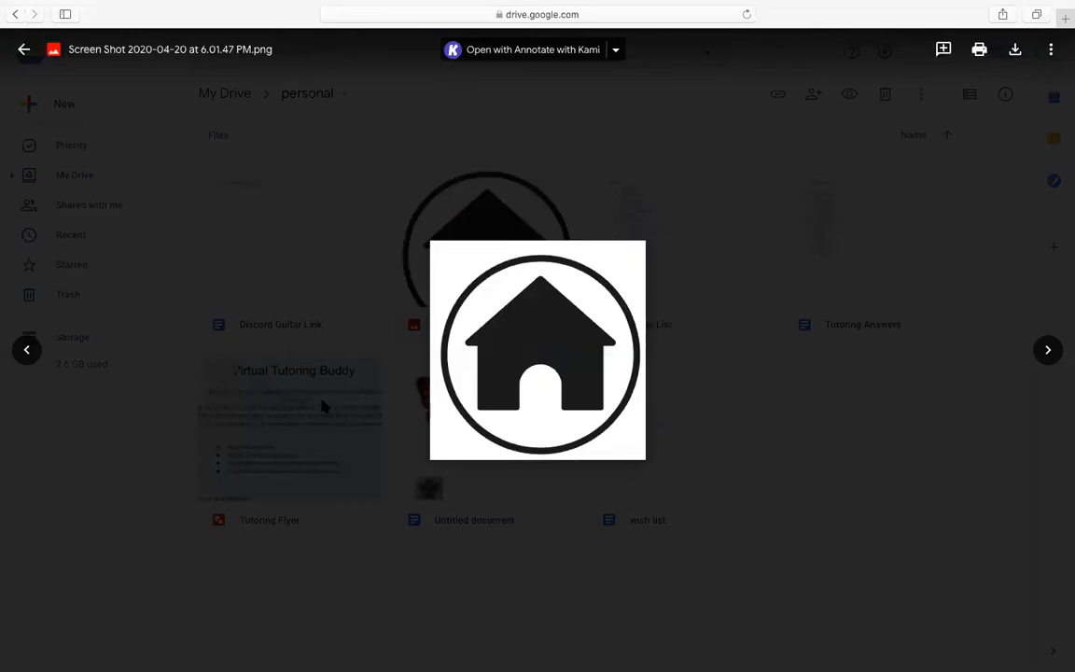
click(22, 48)
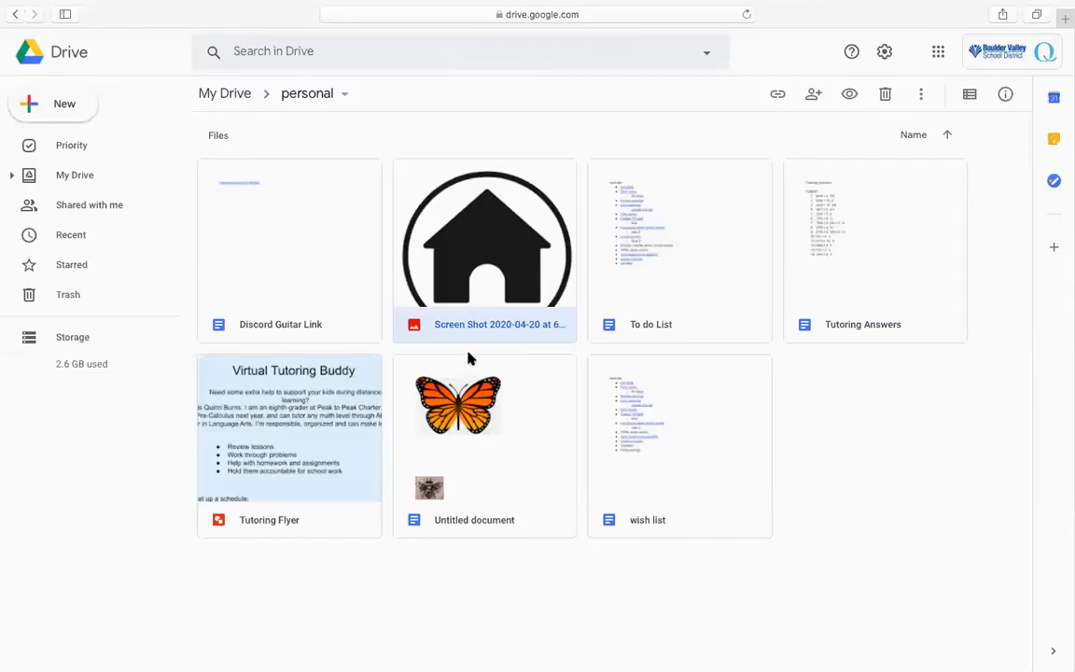
right_click(486, 239)
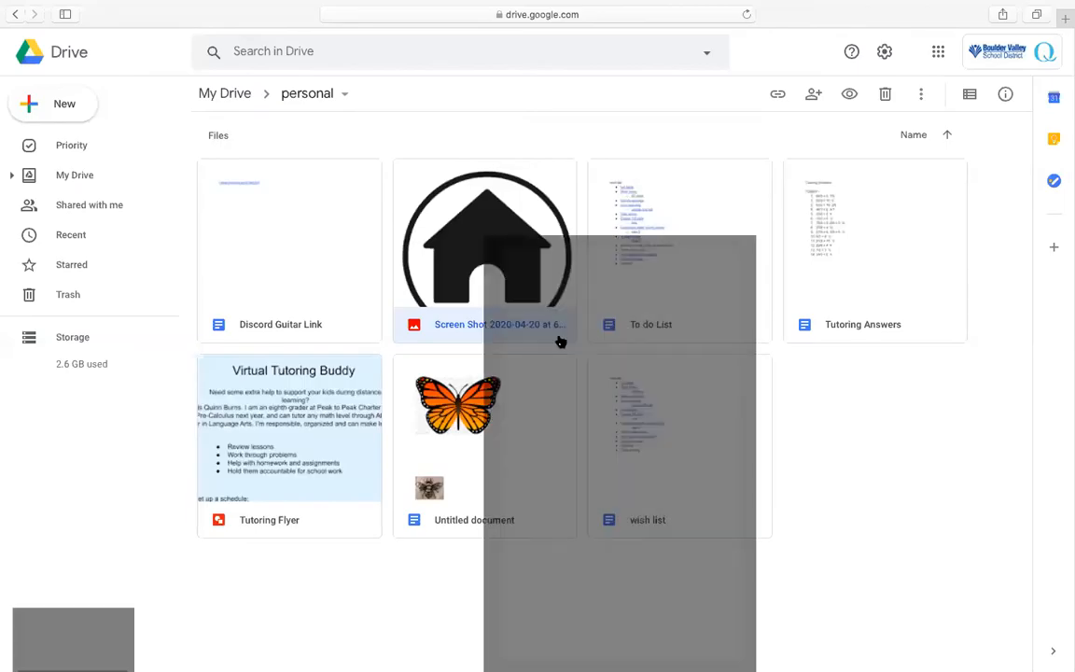
click(814, 94)
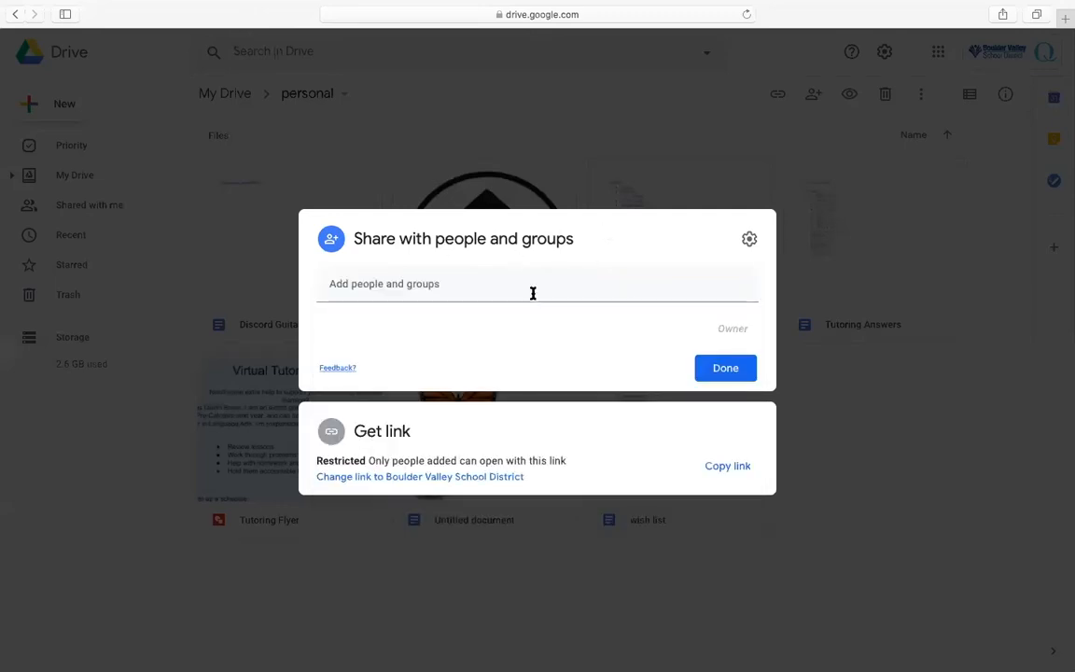
mouse_move(437, 364)
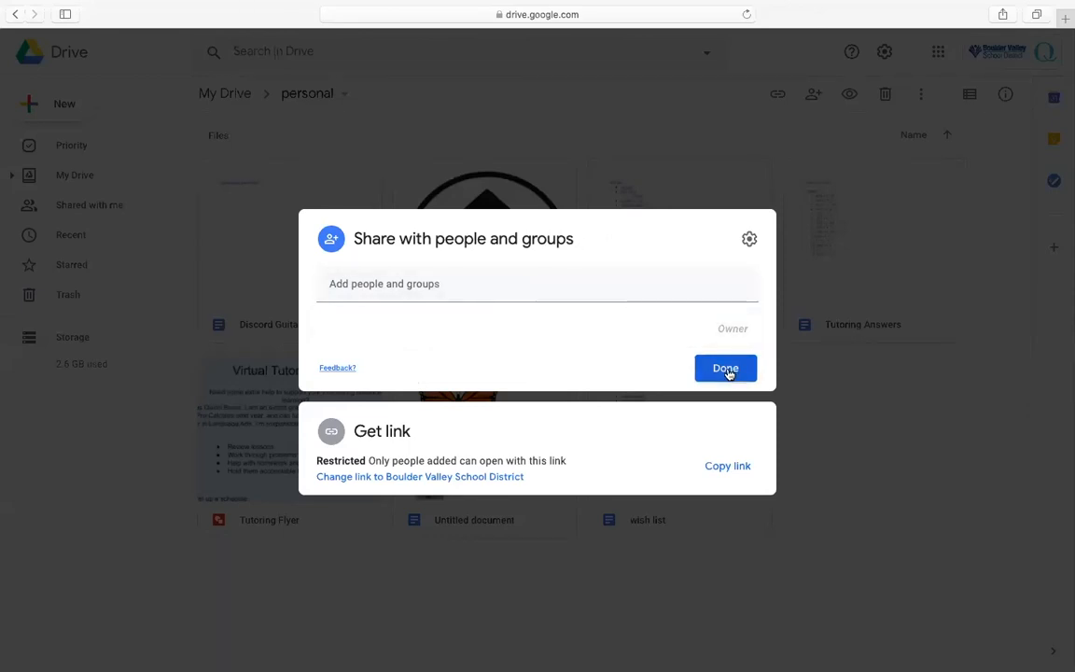
click(724, 368)
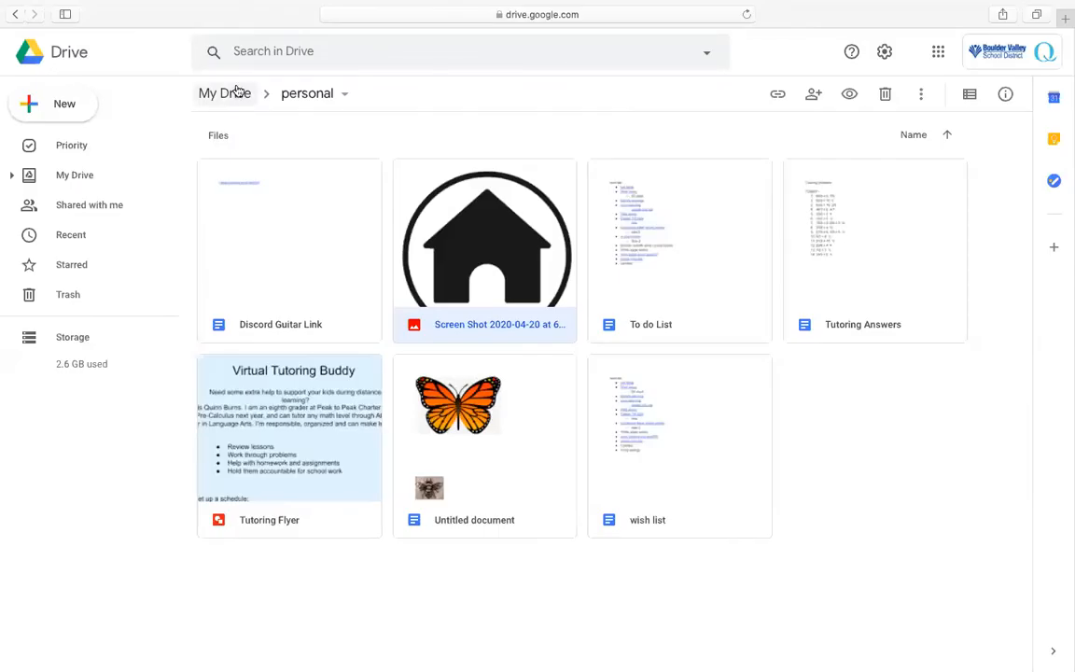
click(224, 94)
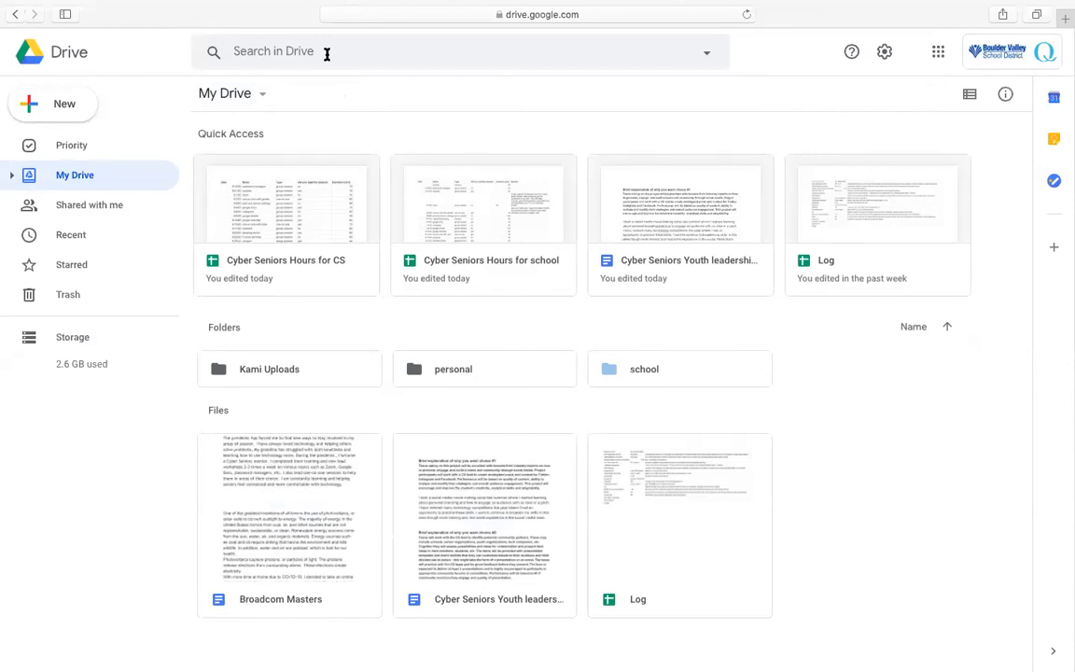
- Search Drive for 'log' and review the suggested import-history log matches
text(log)
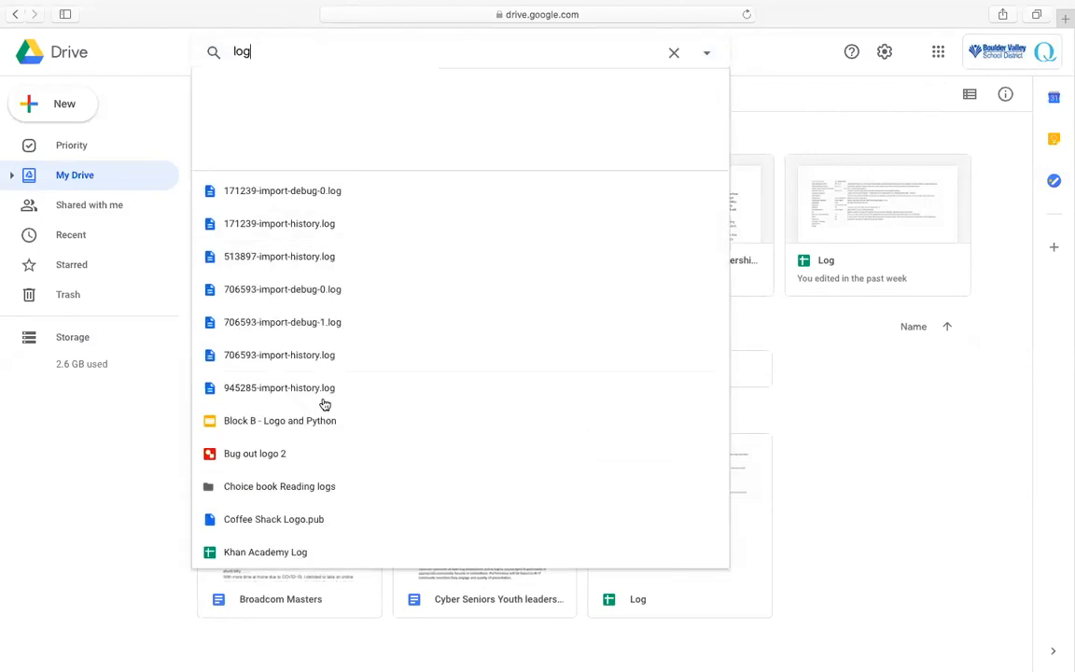
mouse_move(351, 321)
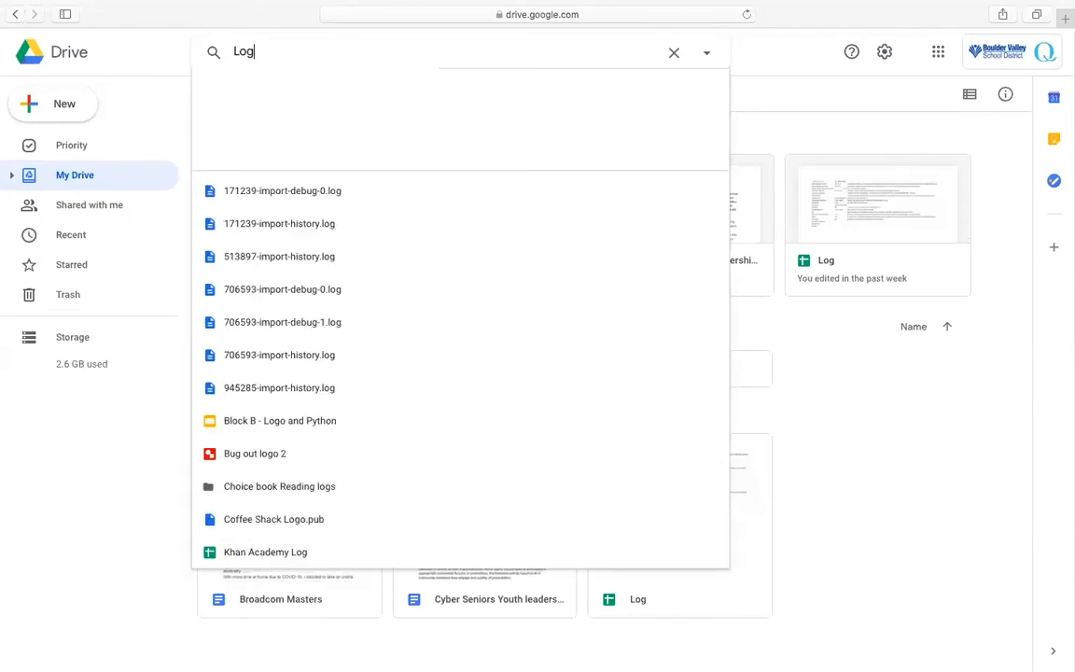
mouse_move(301, 260)
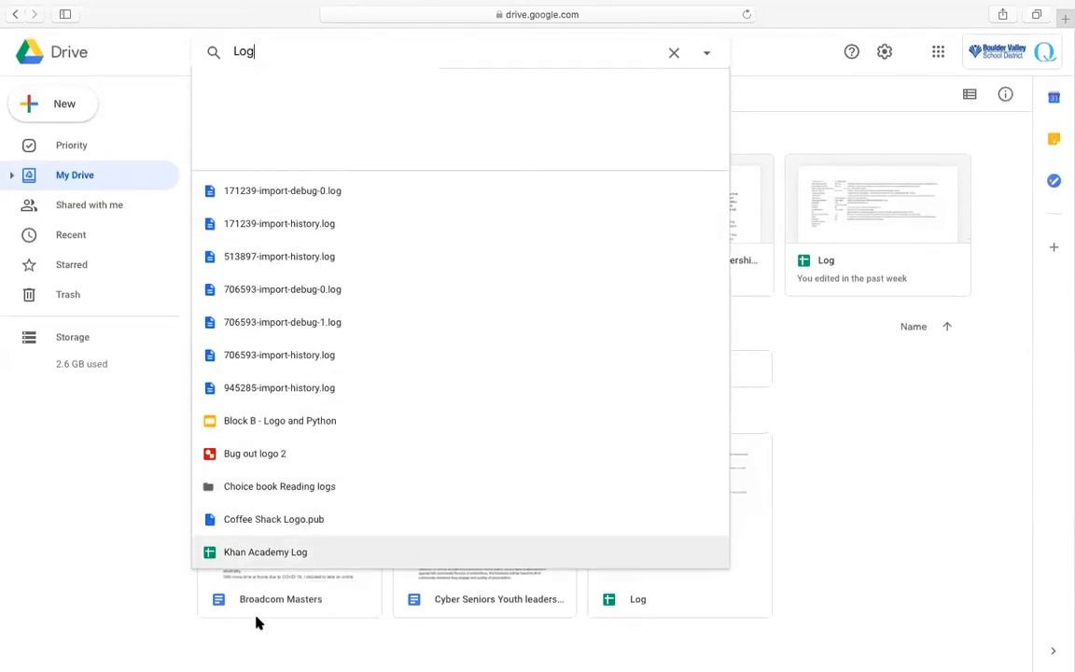
mouse_move(792, 511)
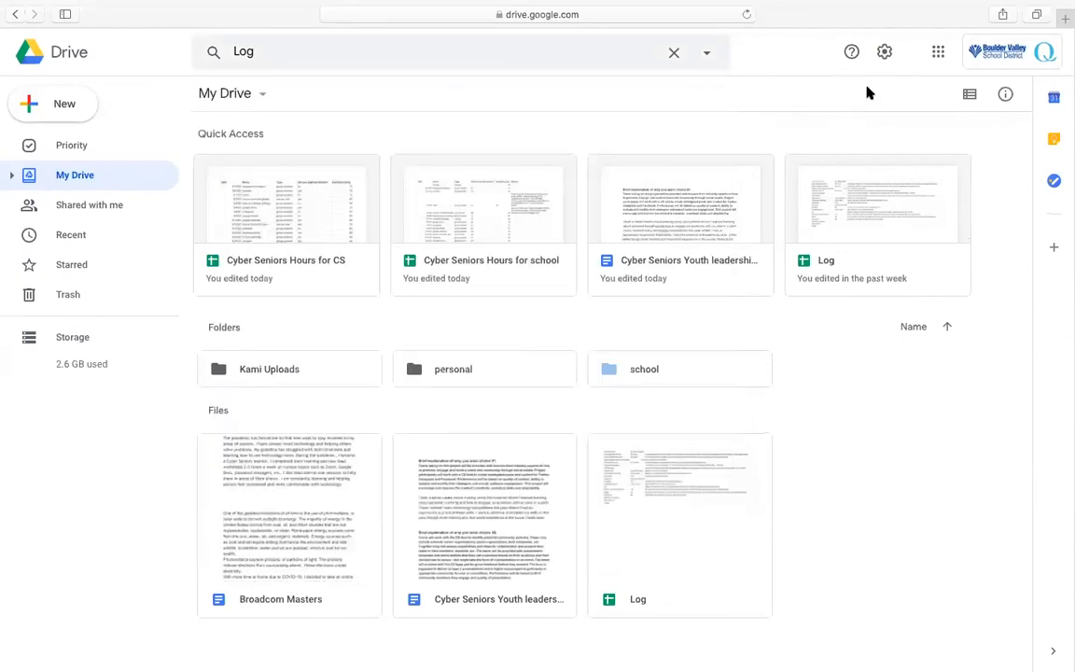
mouse_move(513, 328)
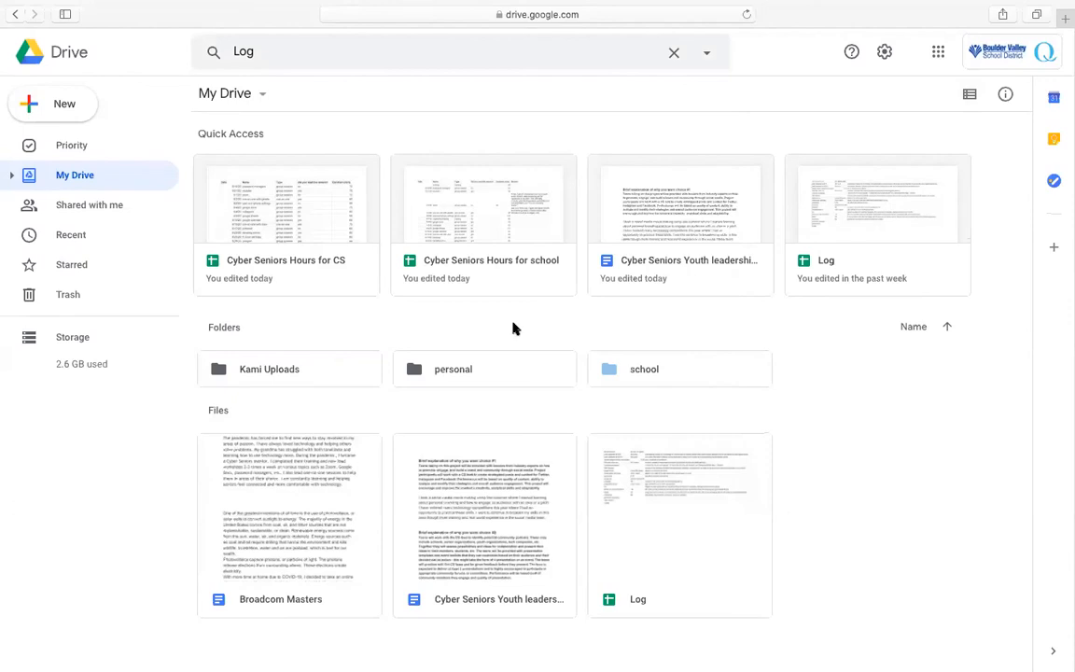
mouse_move(227, 124)
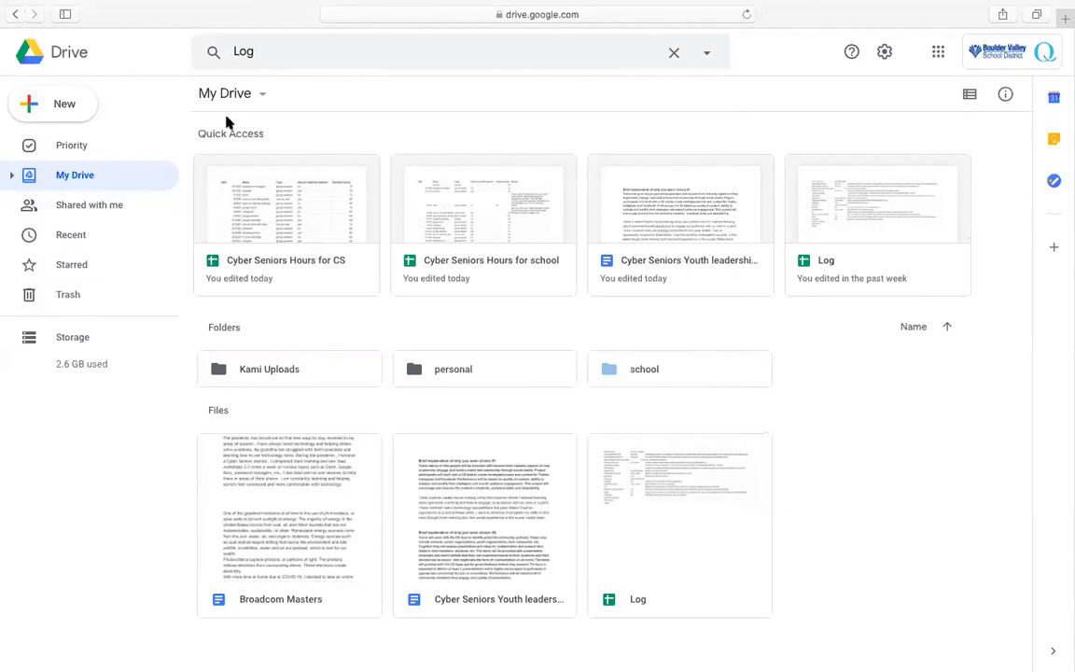
mouse_move(370, 373)
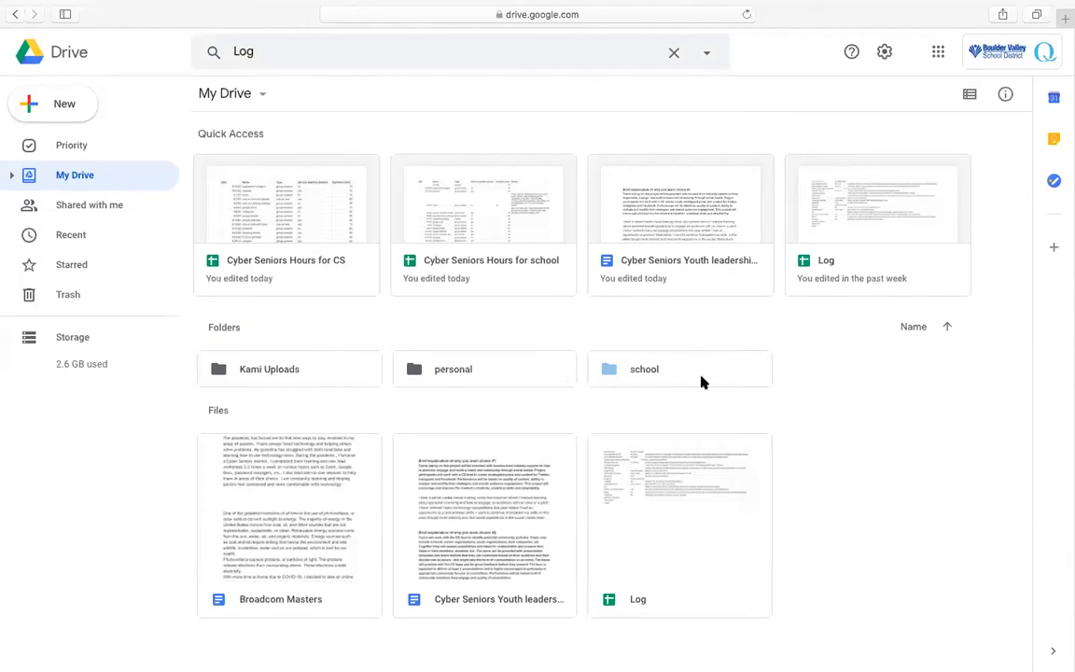
- Open the school folder listing its Elementary, Middle School and WeVideo subfolders
double_click(644, 370)
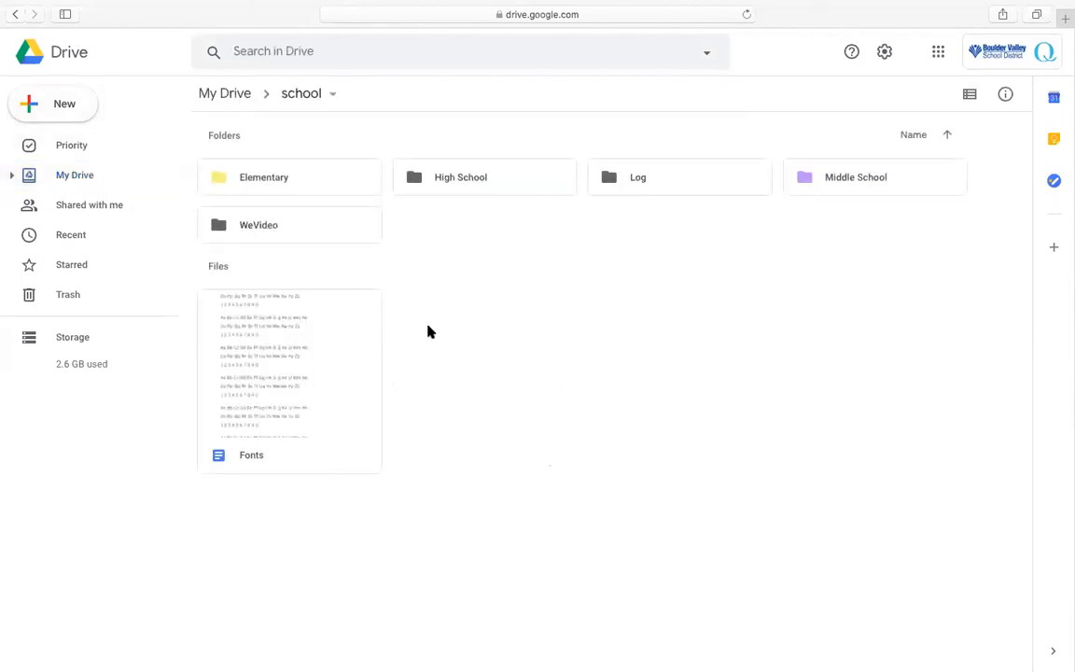
mouse_move(287, 459)
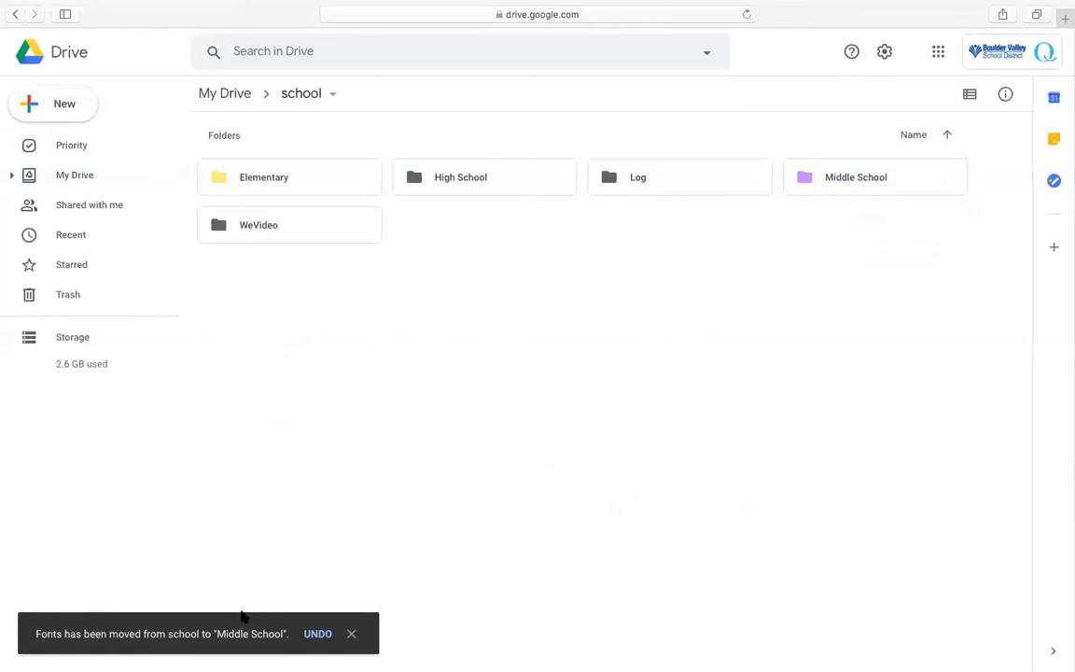
mouse_move(240, 164)
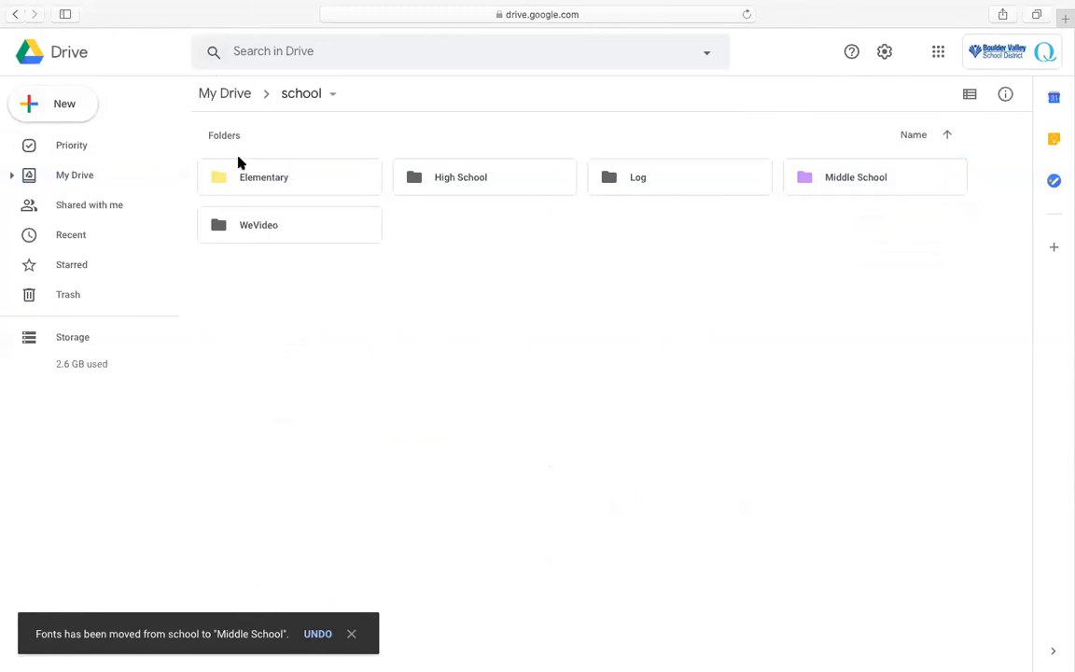
mouse_move(224, 93)
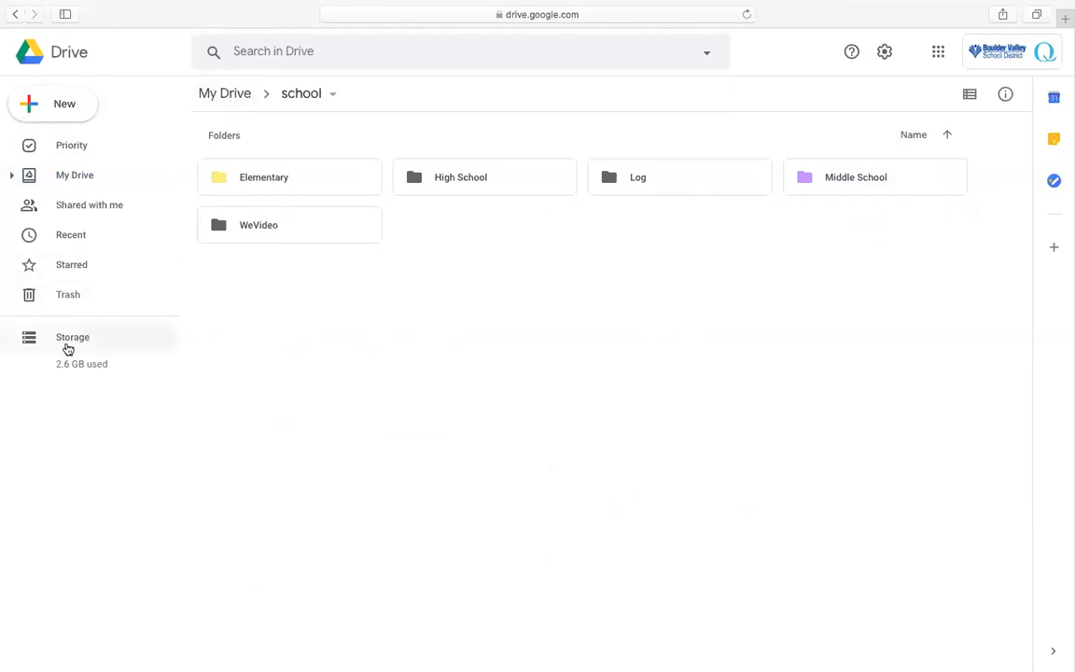
mouse_move(12, 214)
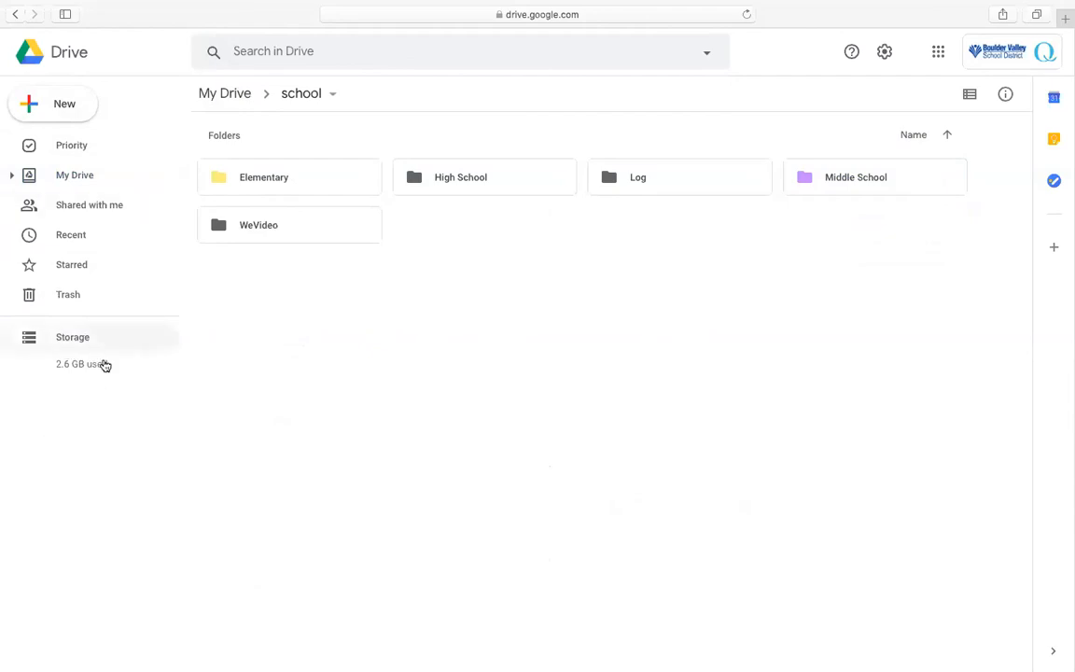
mouse_move(67, 377)
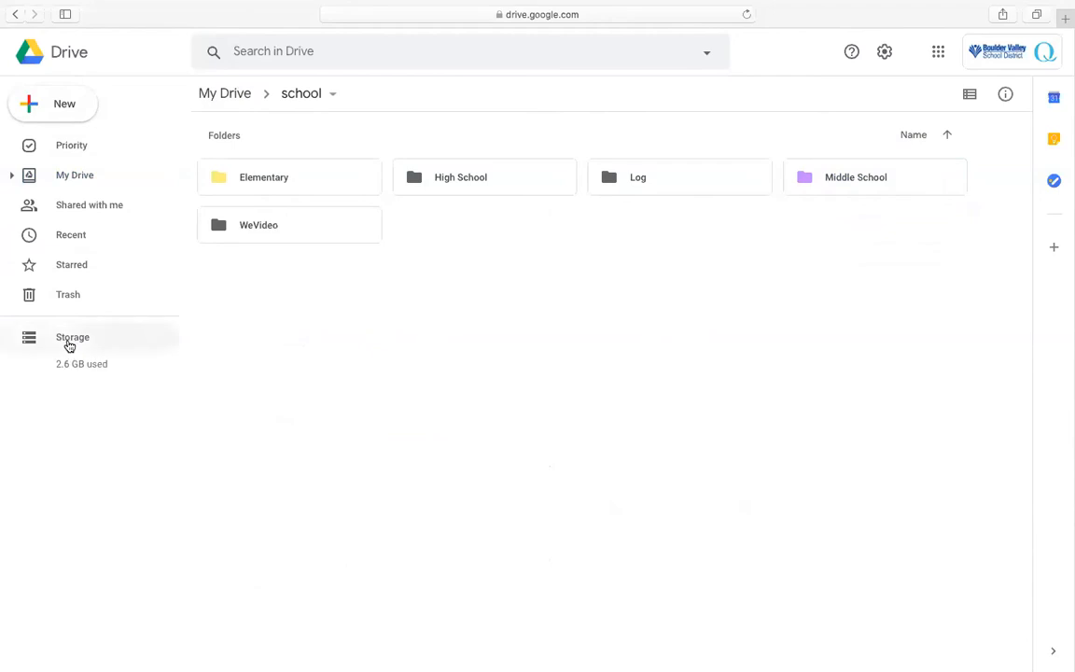
- View the Storage list and scroll down to the smallest files around 44–51 KB
click(71, 336)
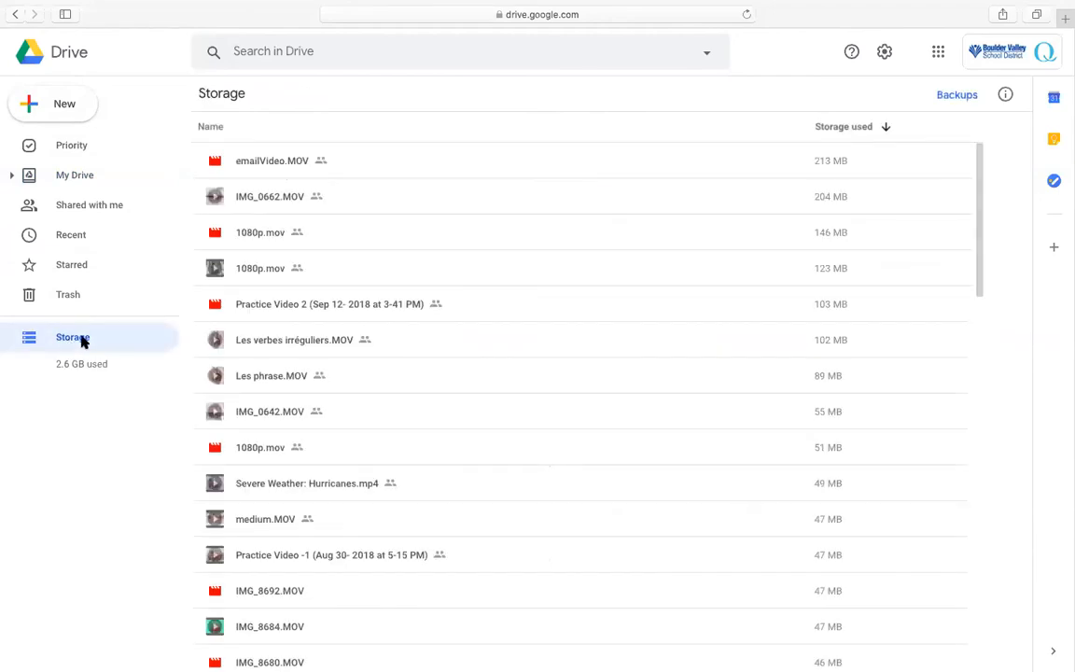
scroll(down, 3)
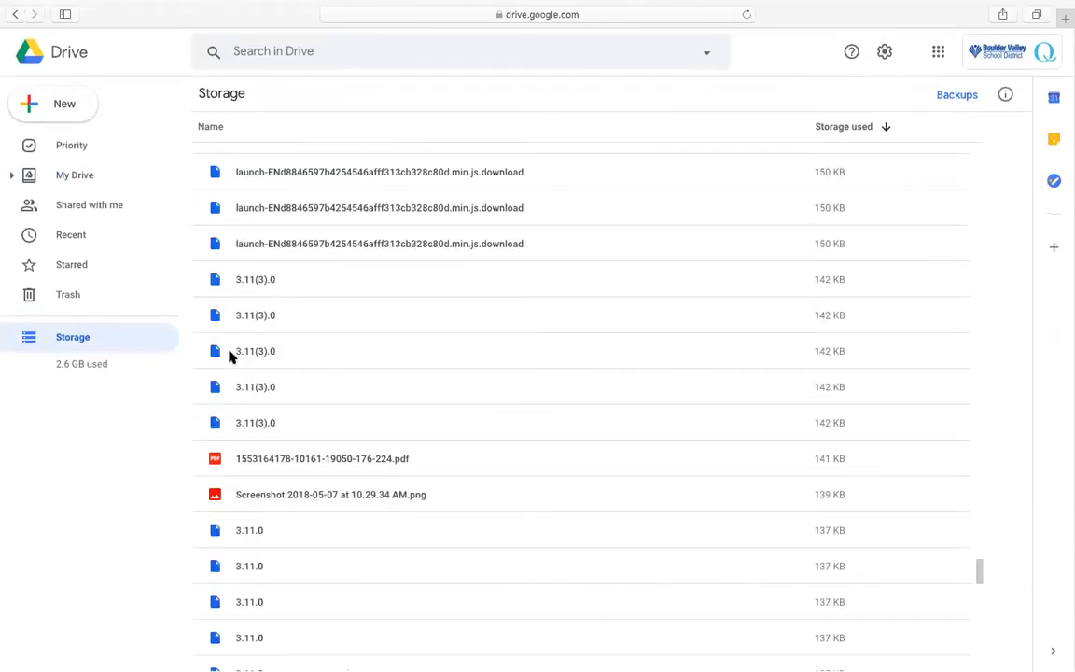
scroll(down, 3)
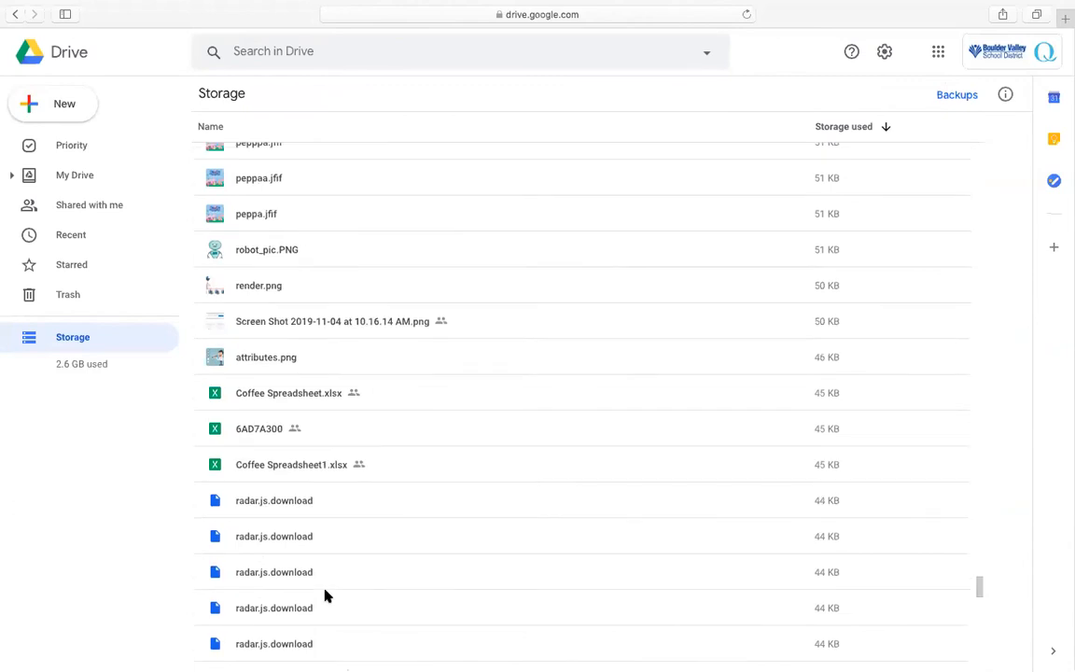
- Return to the My Drive top level with Quick Access and the Kami Uploads, personal and school folders
click(75, 175)
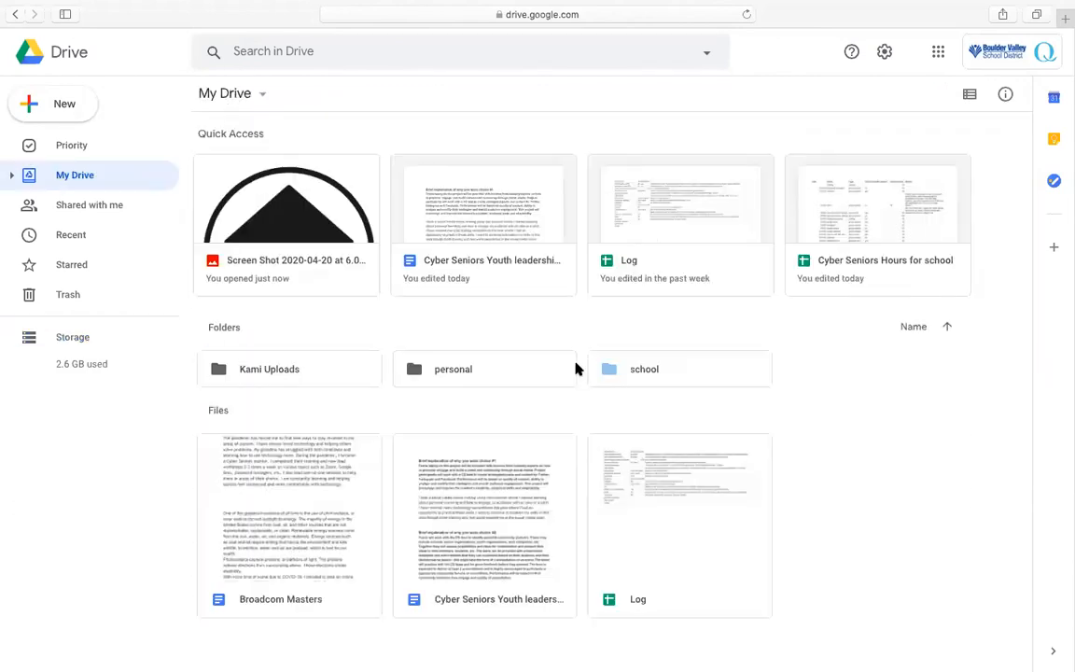
mouse_move(579, 372)
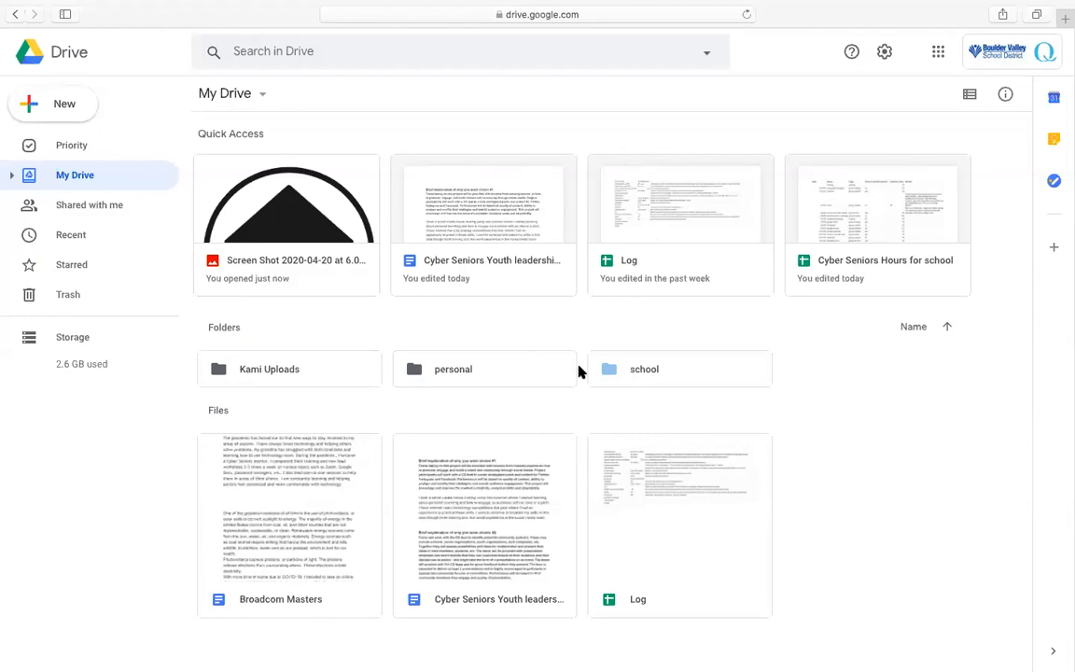
mouse_move(1006, 380)
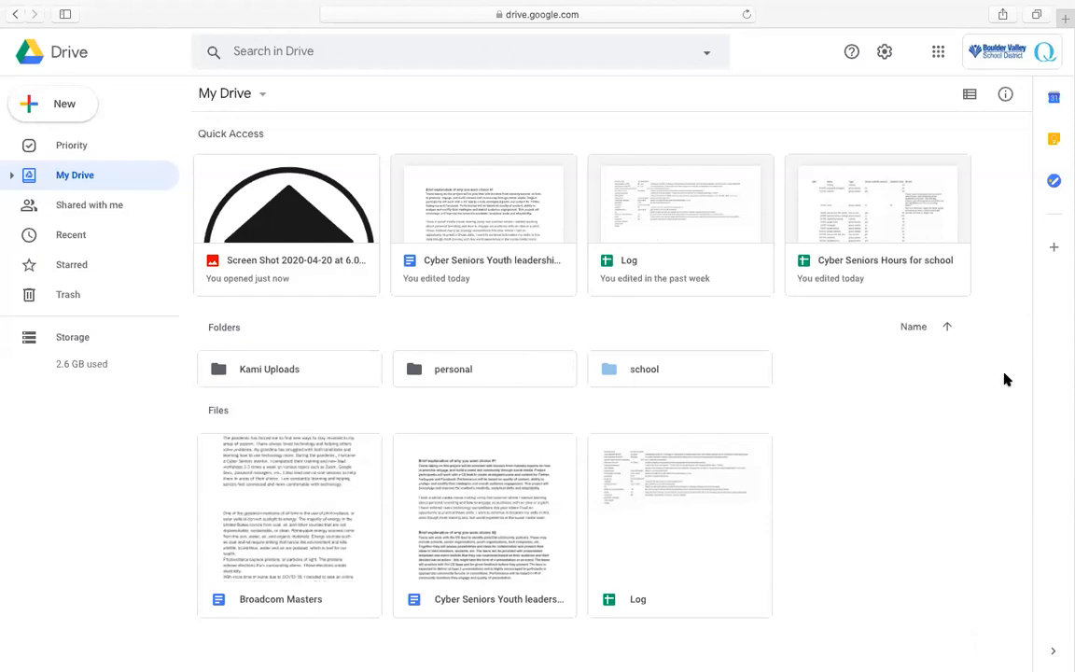
mouse_move(780, 216)
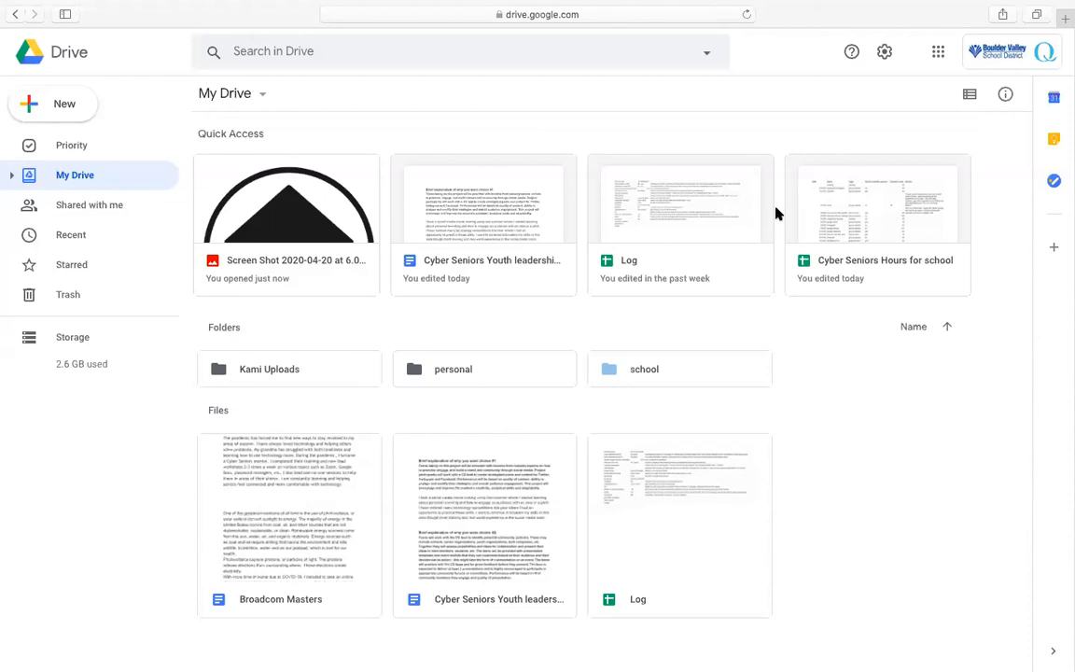
mouse_move(737, 145)
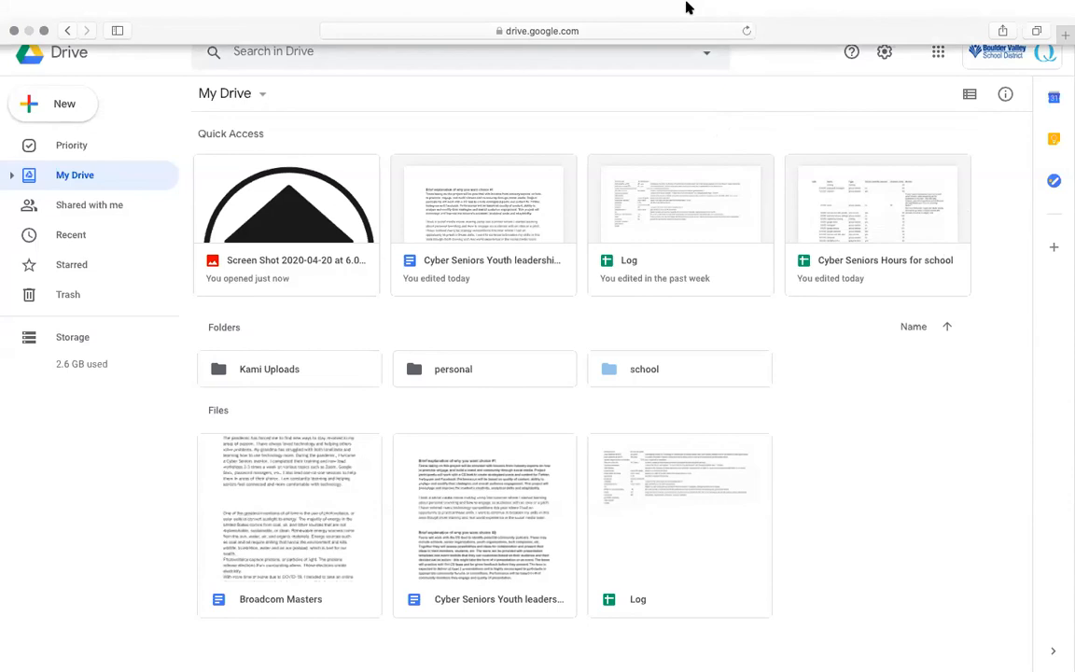
mouse_move(642, 138)
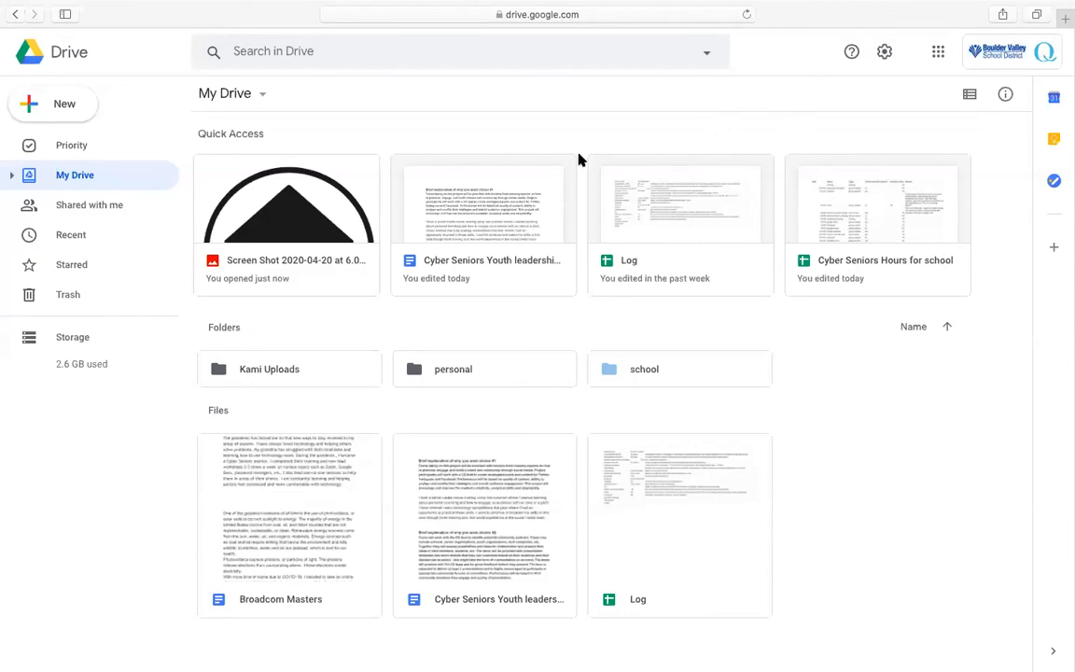
mouse_move(646, 19)
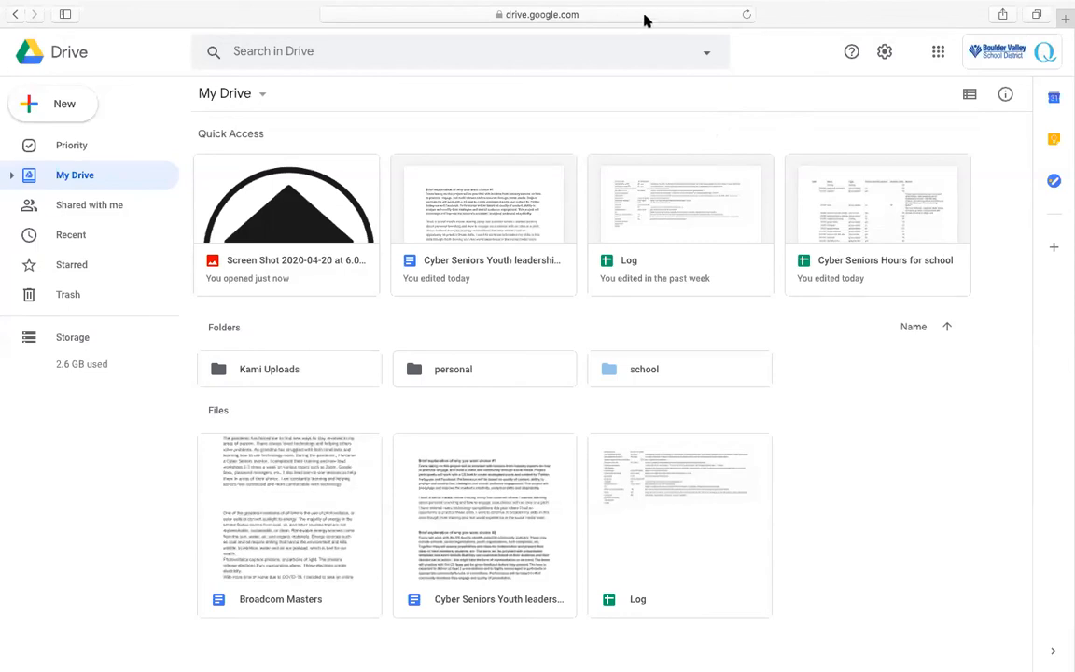